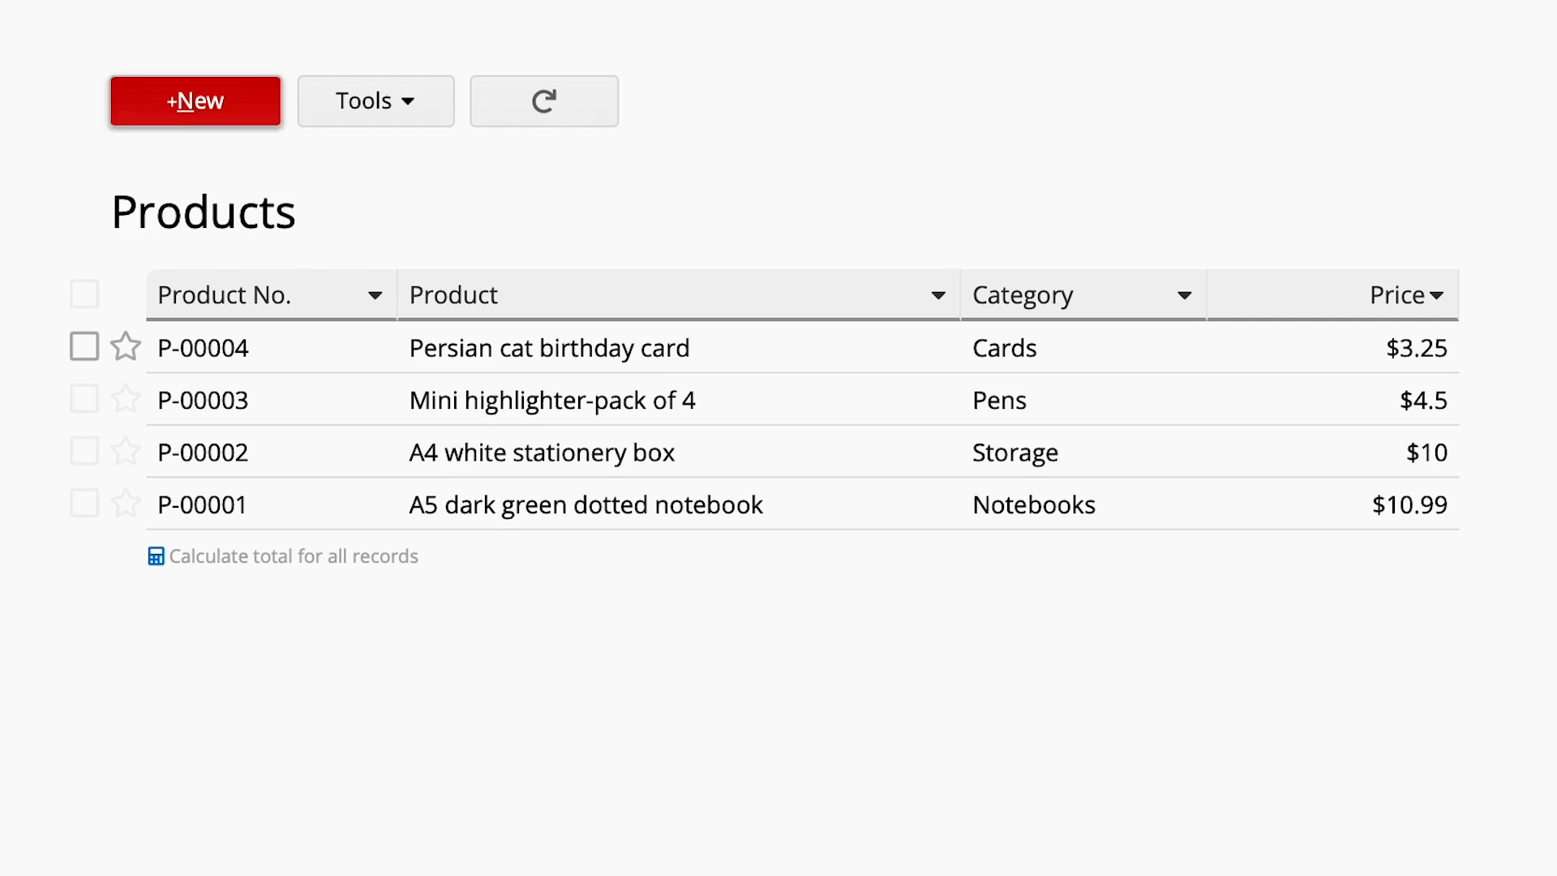
Enter 'Black gel pen' as the new product's name and move to its category
text(B)
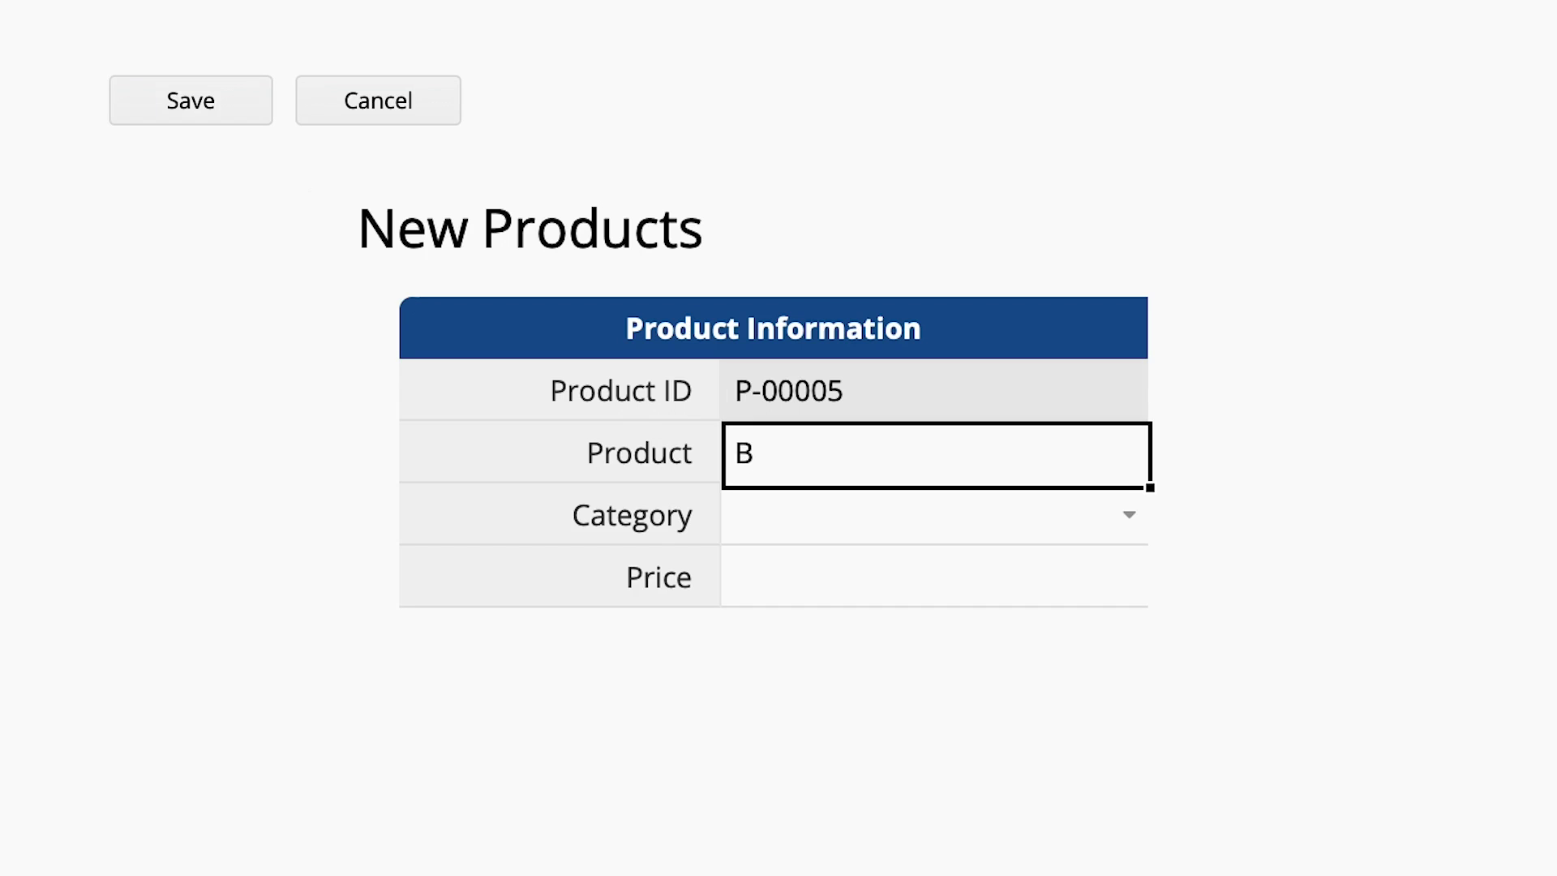
text(lack gel)
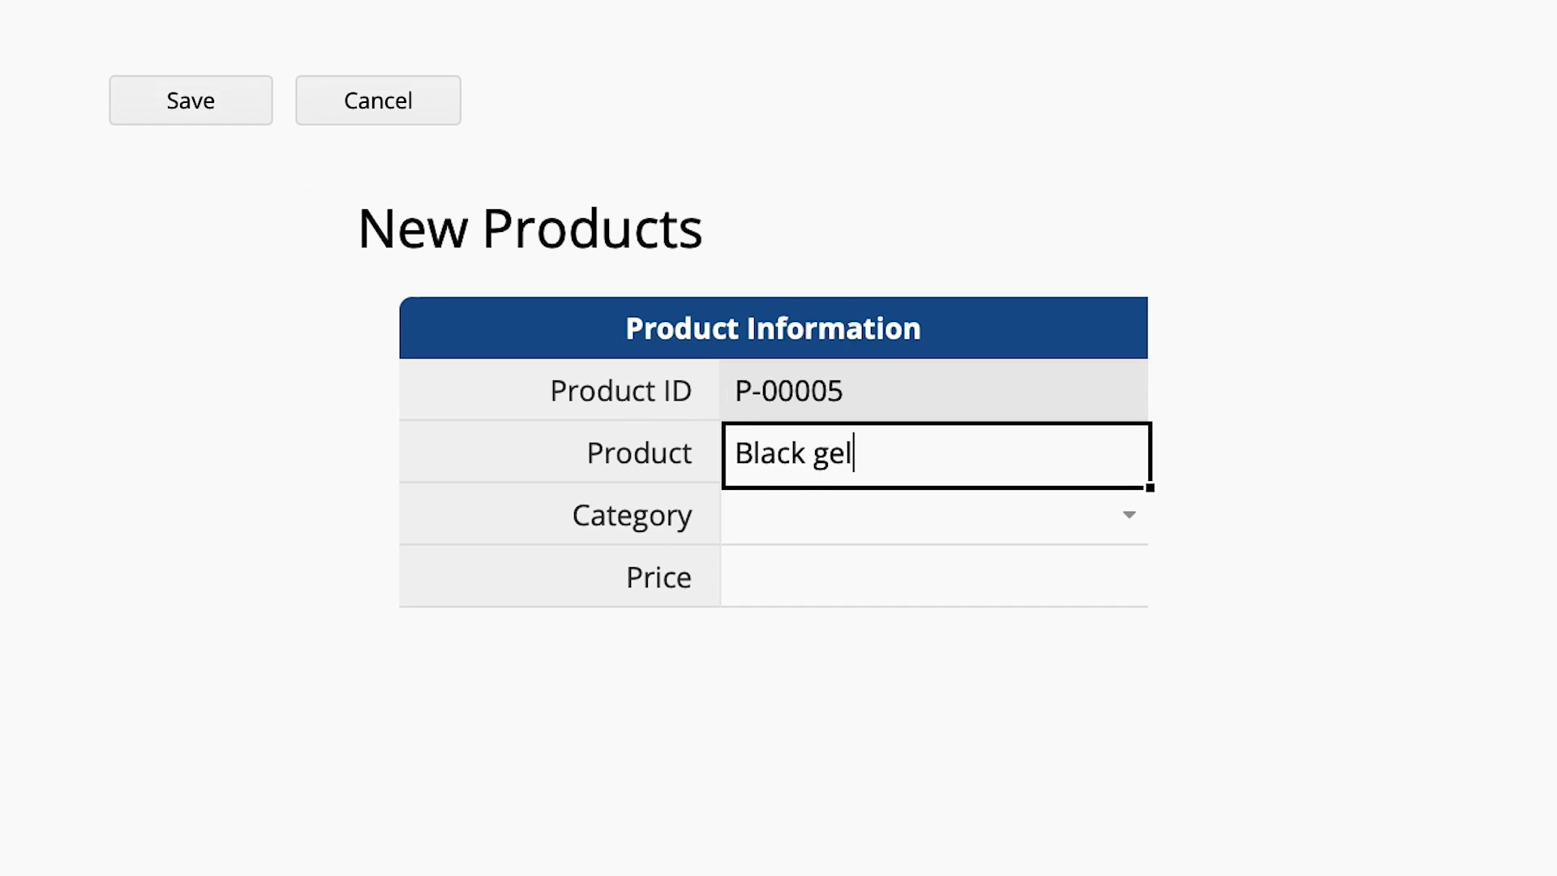
text(pen)
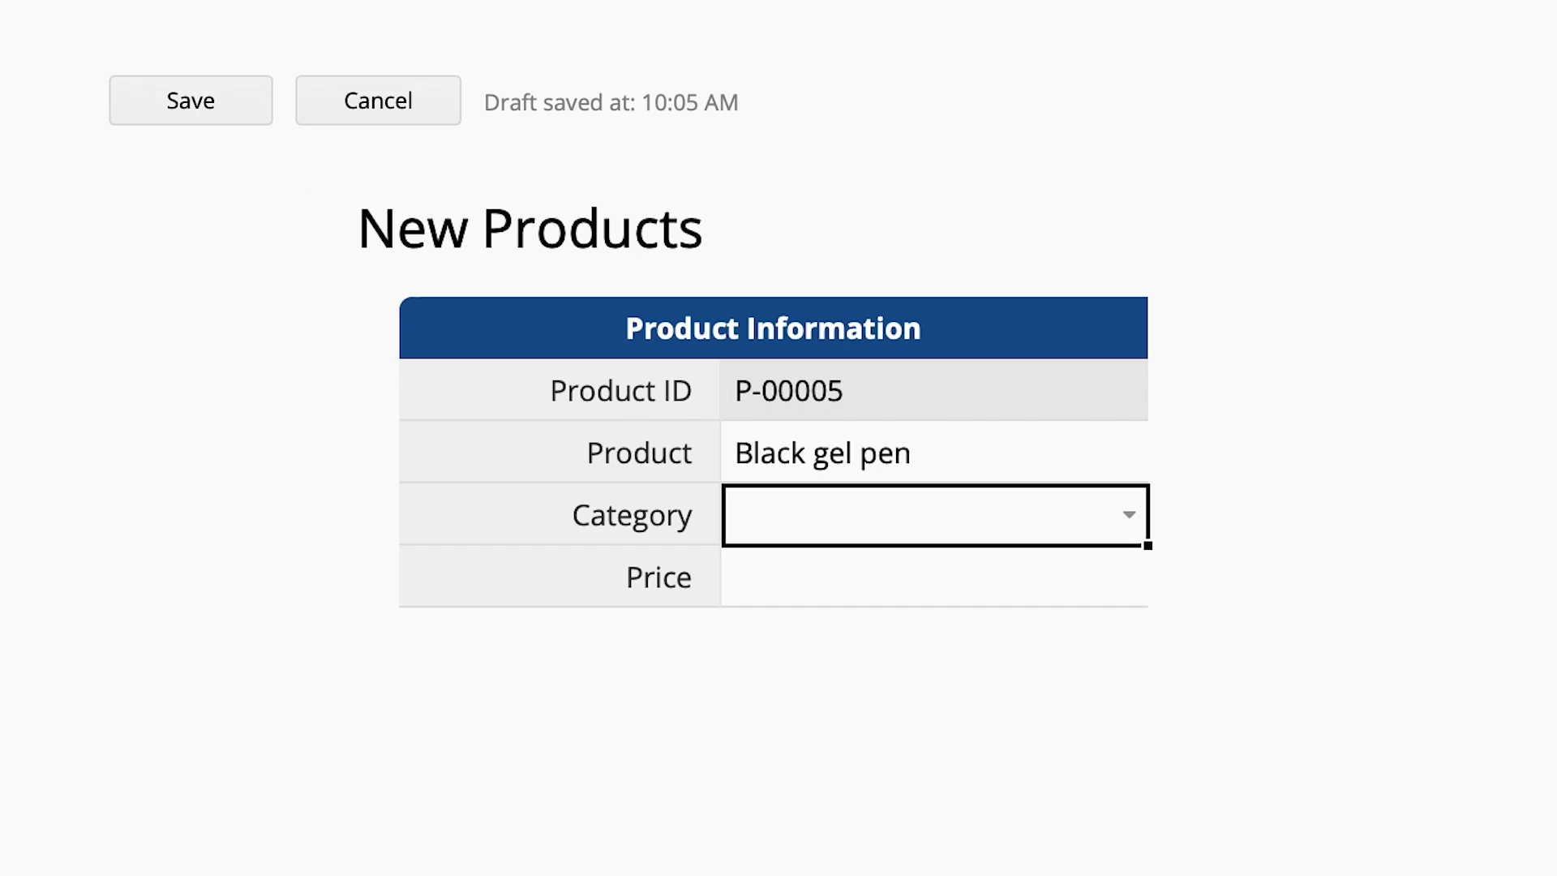
click(933, 514)
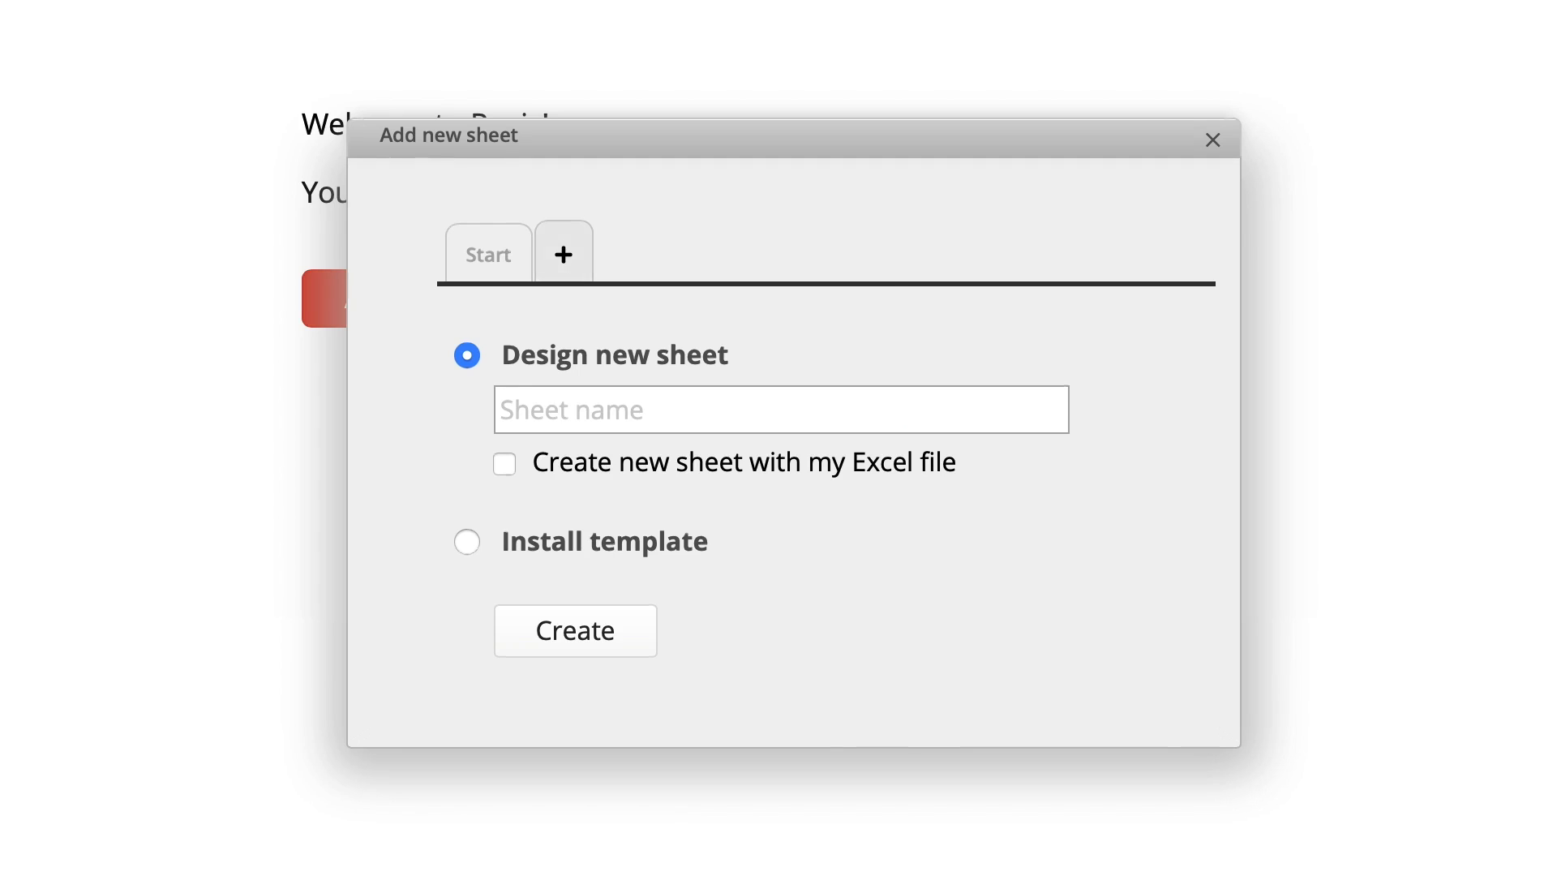
Name the new sheet tab 'Sales'
text(S)
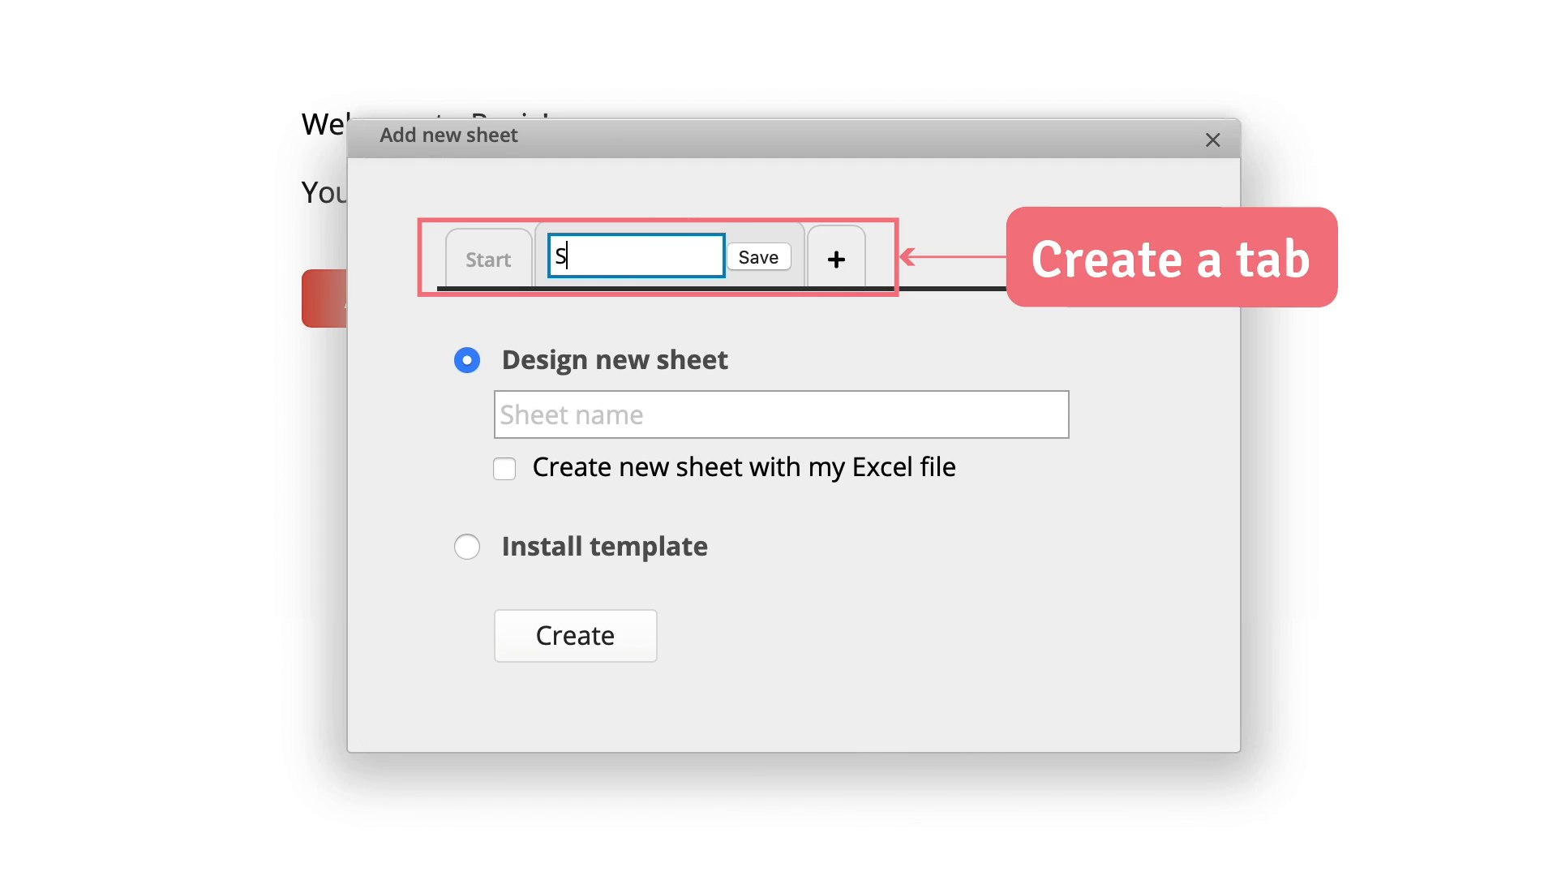
text(ales)
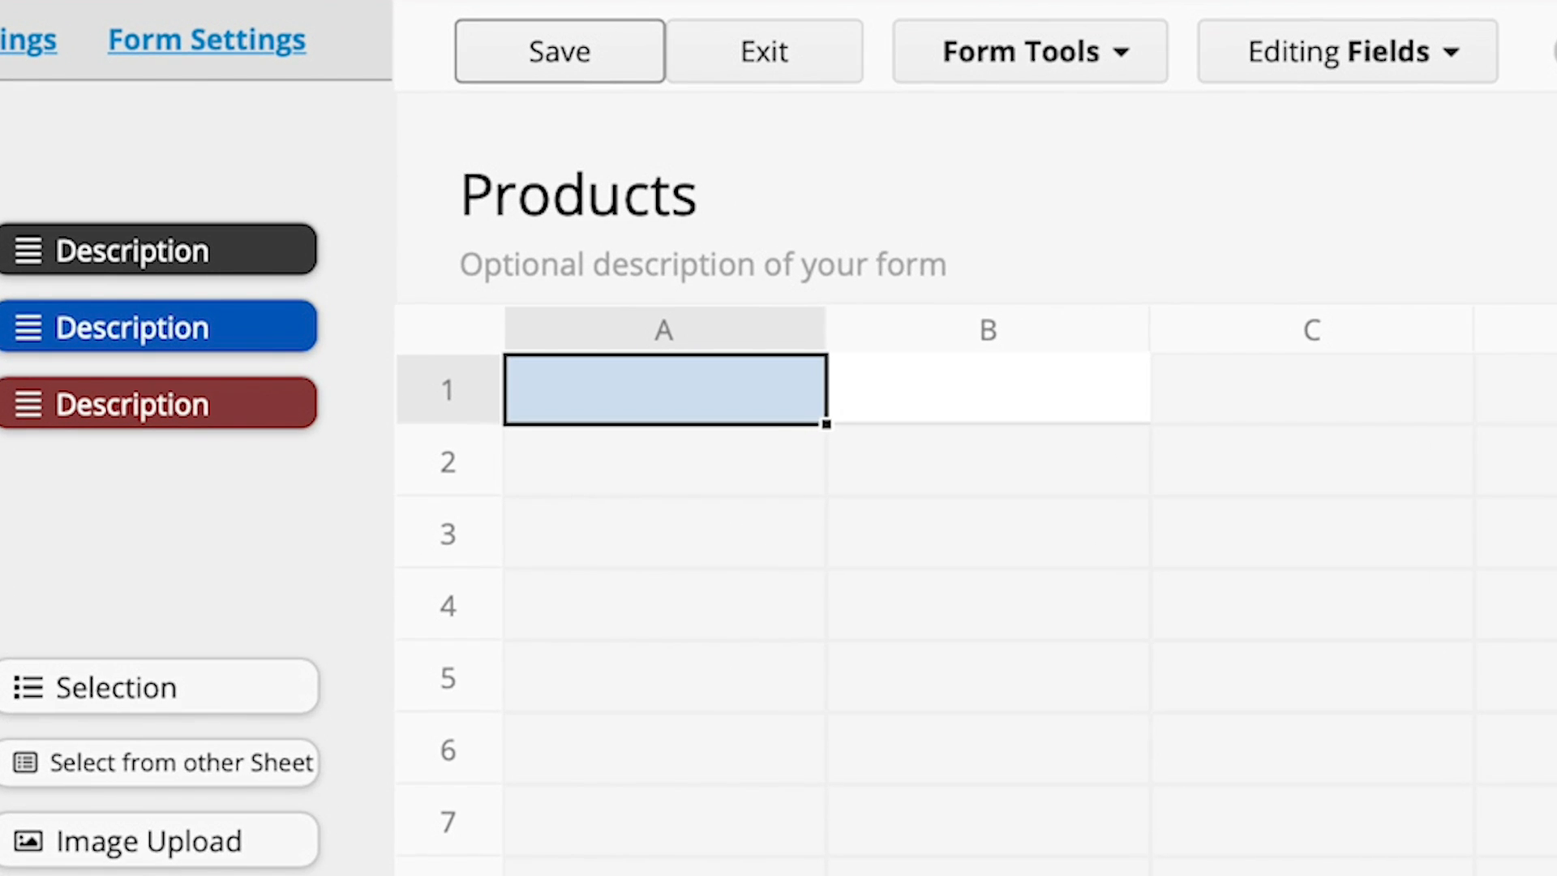
Type the labels 'Product No.', 'Product Name' and 'Category' into the first three form cells
double_click(663, 389)
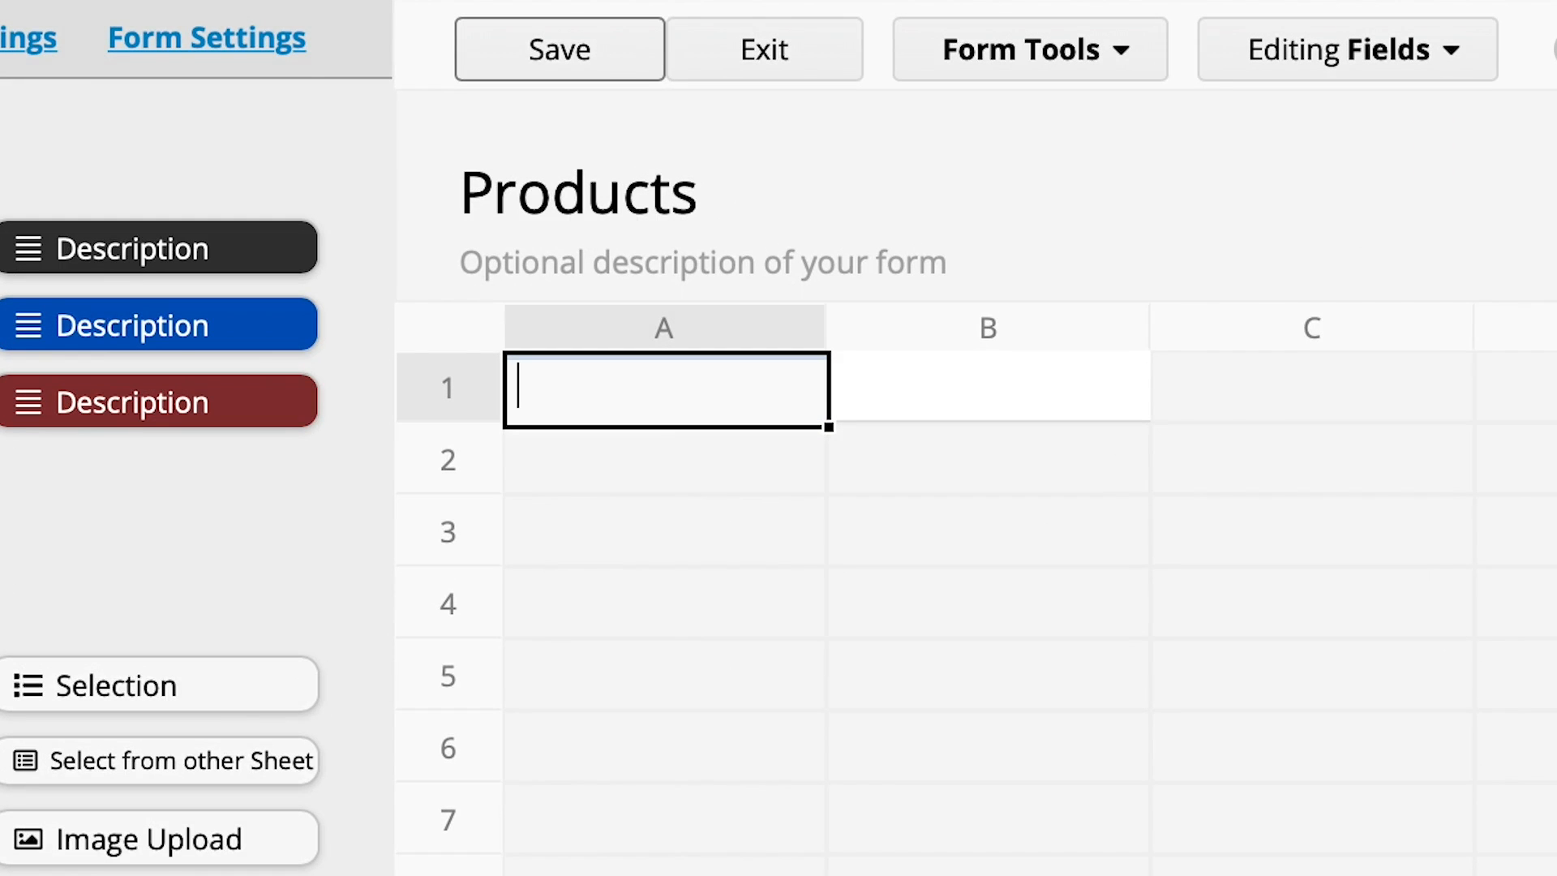
text(Product)
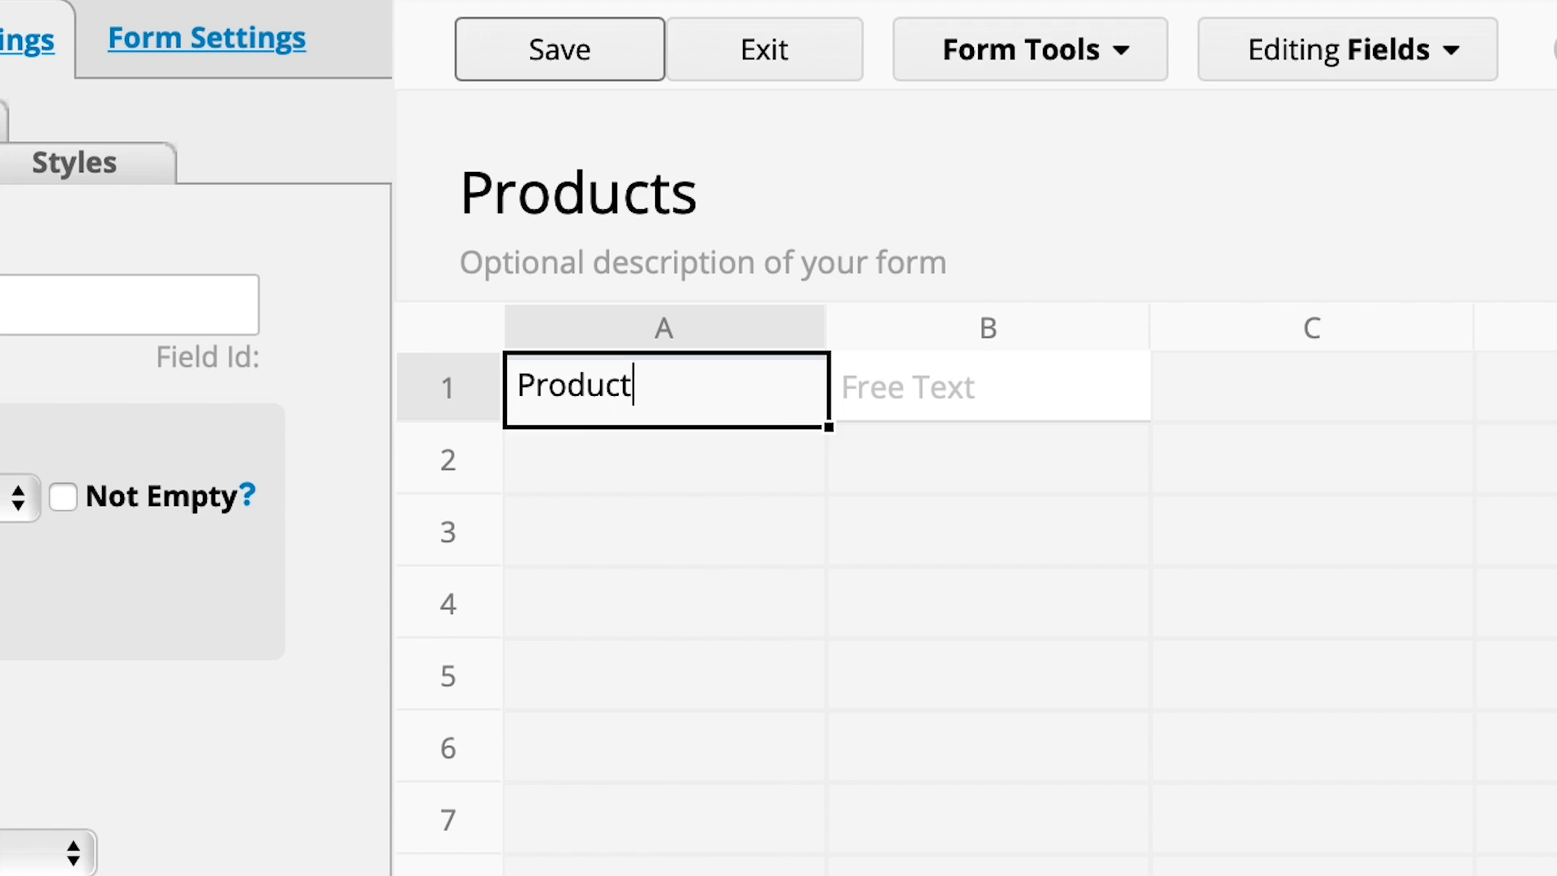
text(No.)
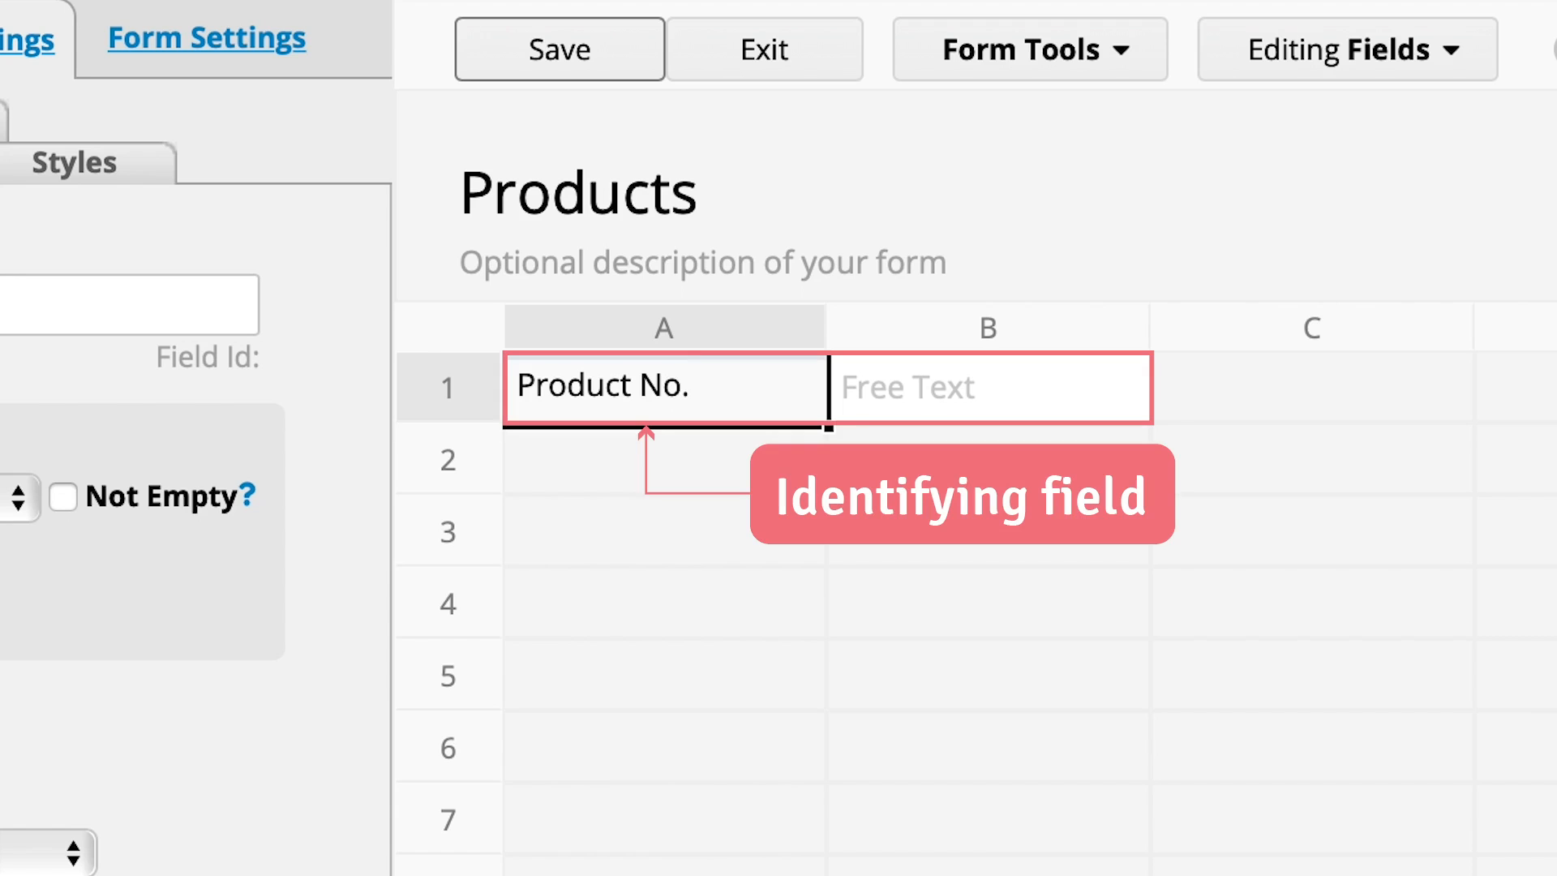
click(663, 462)
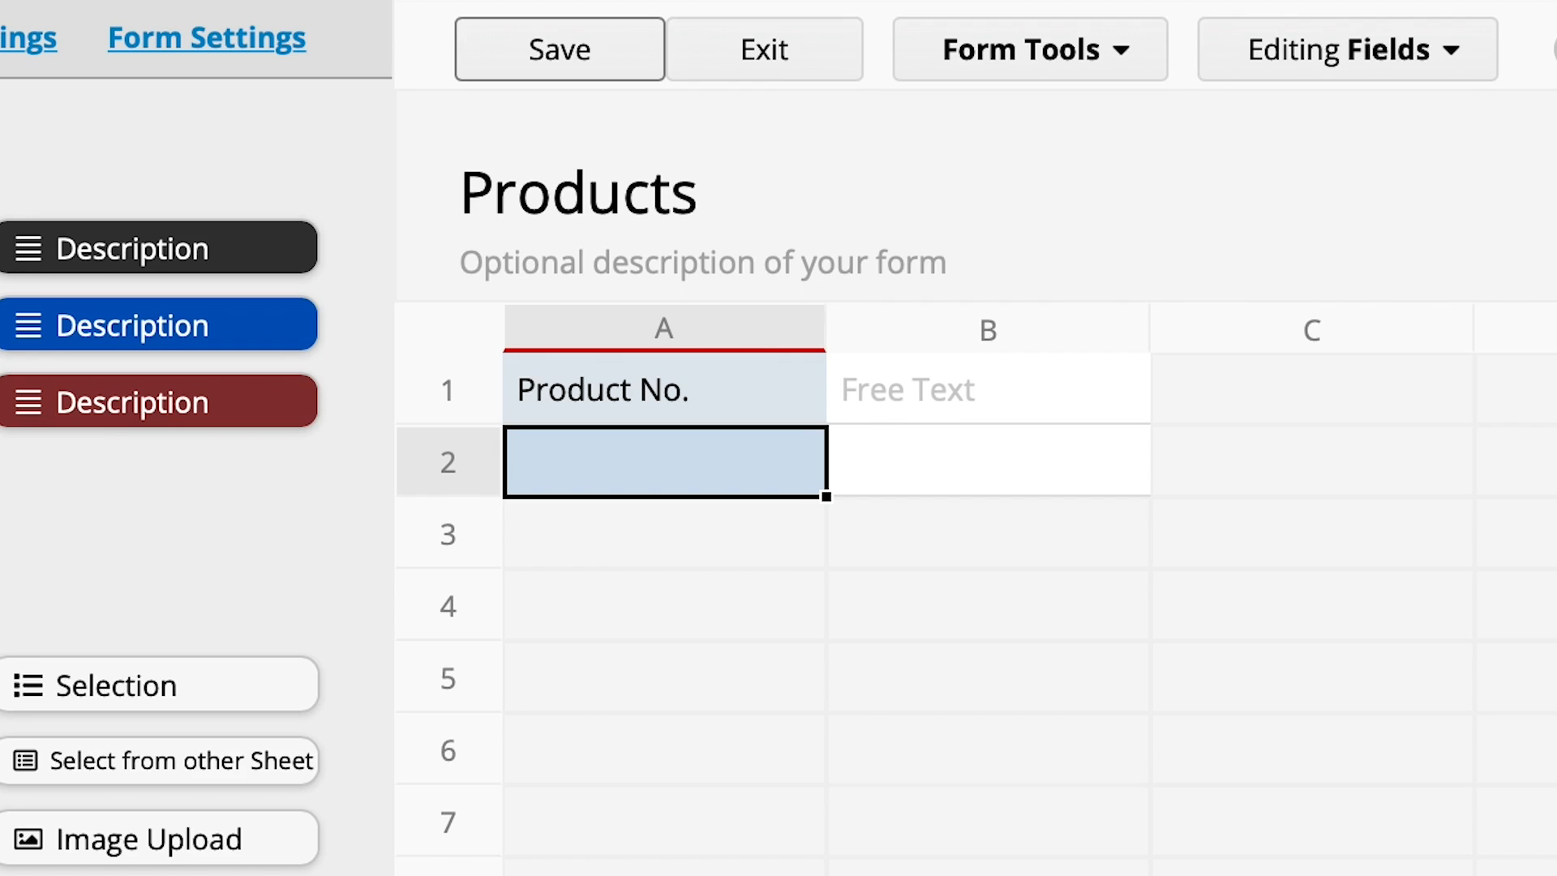
text(Product)
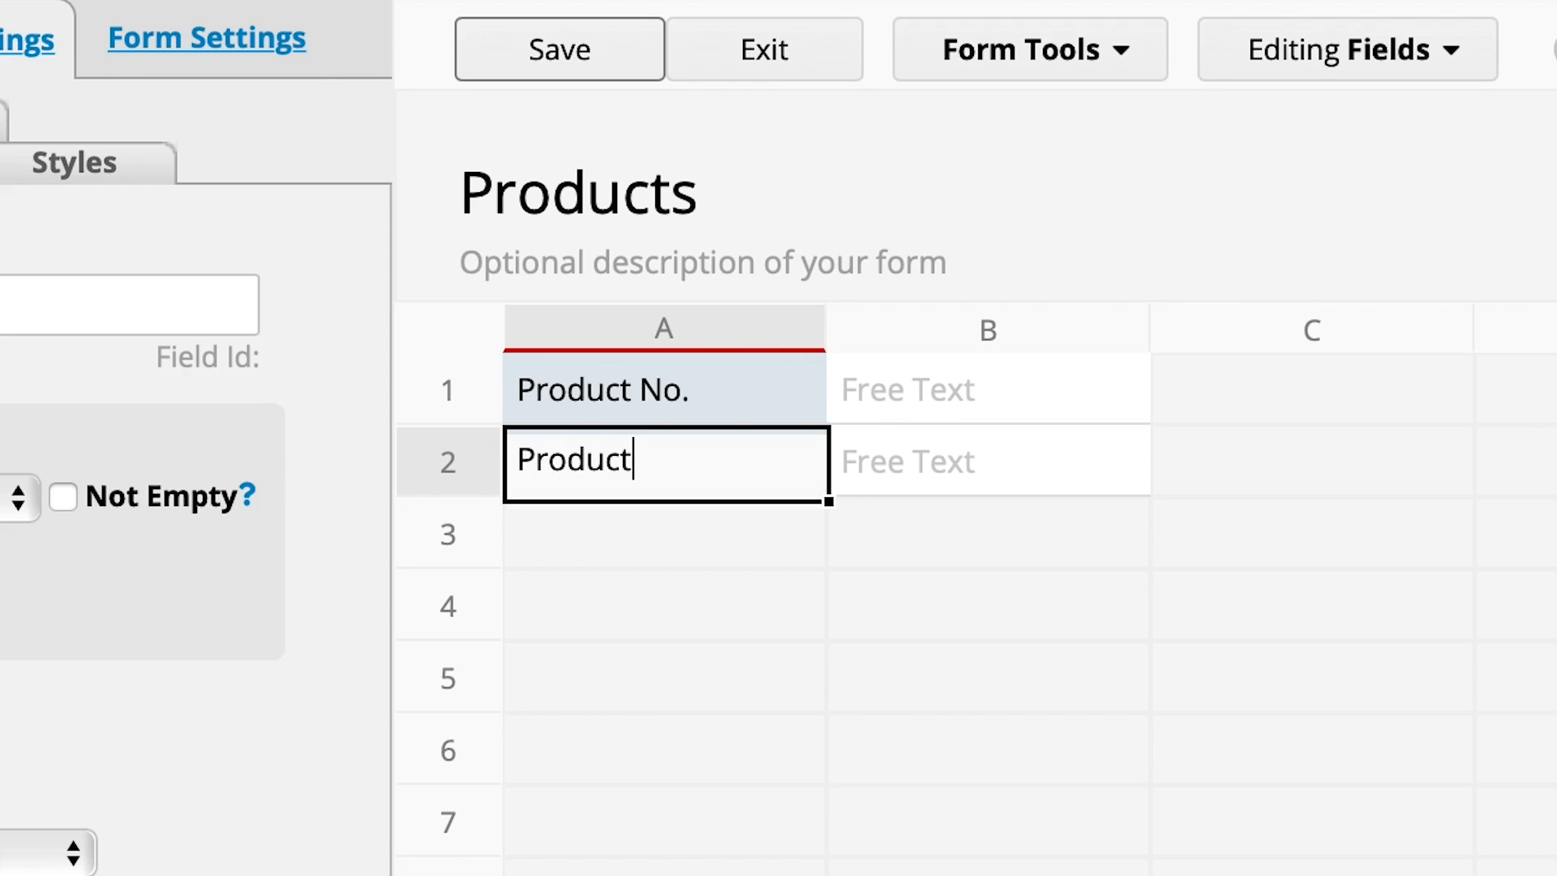
text(Name)
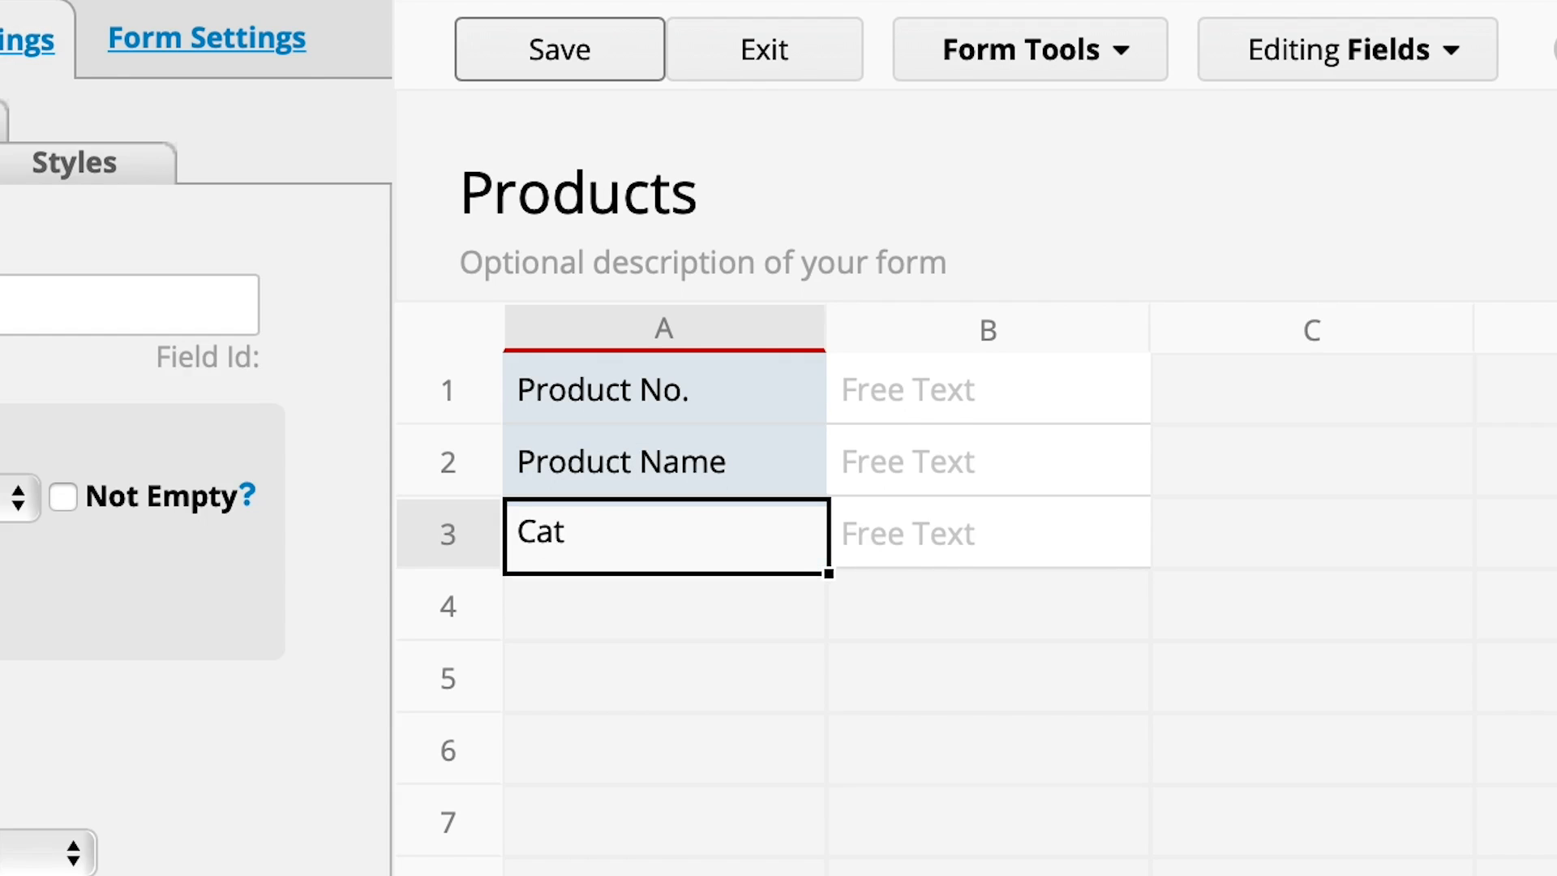
text(Category)
click(665, 607)
text(Price)
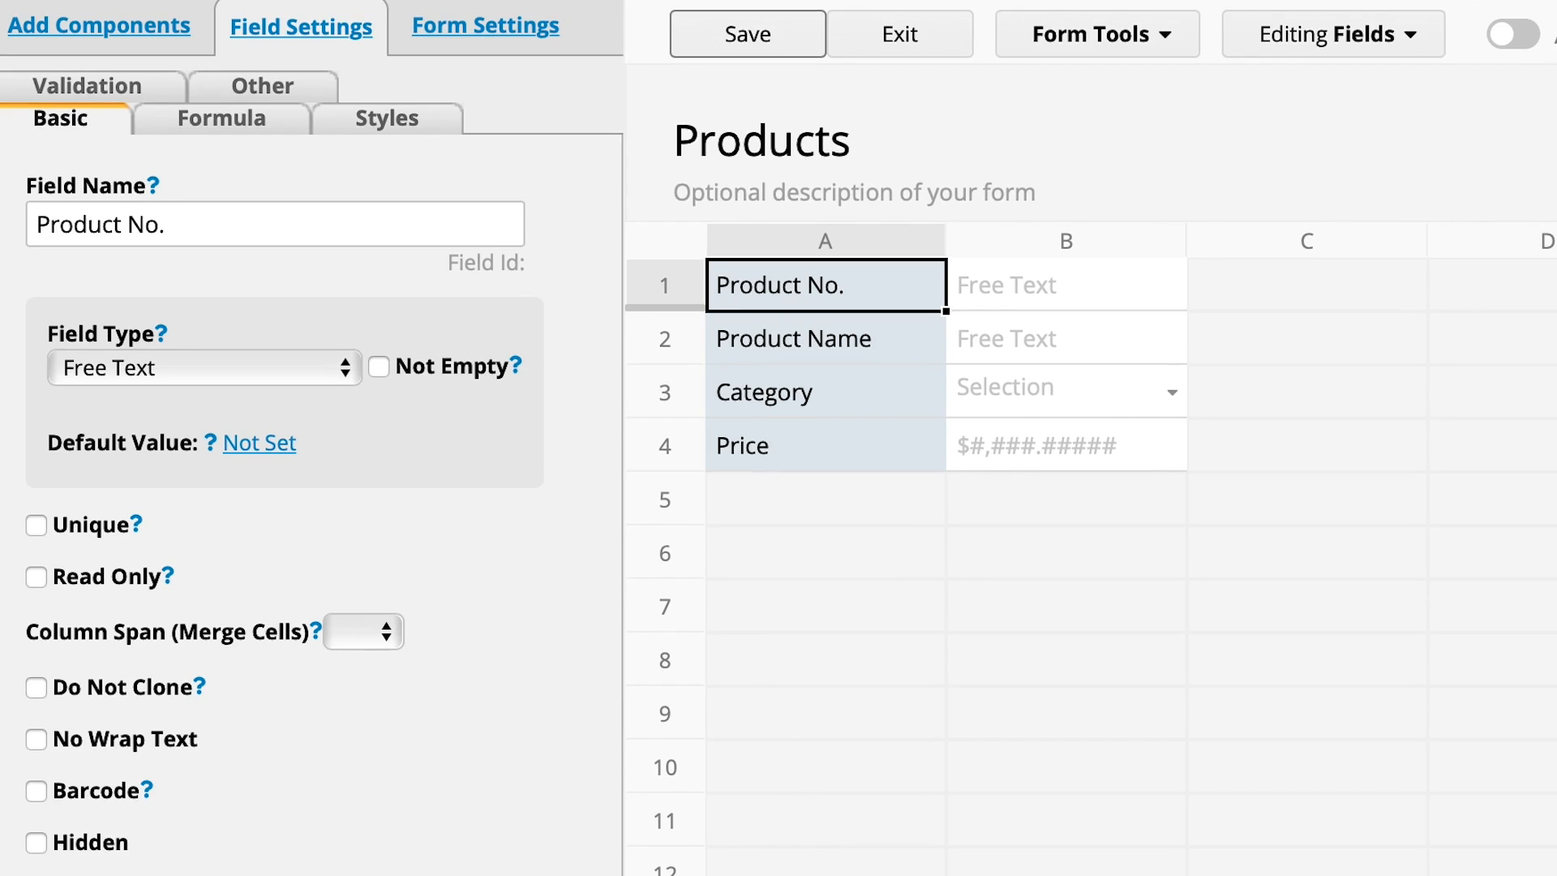
Set Product No.'s field type to Auto Generate with {0,number,00000} formatting
click(203, 368)
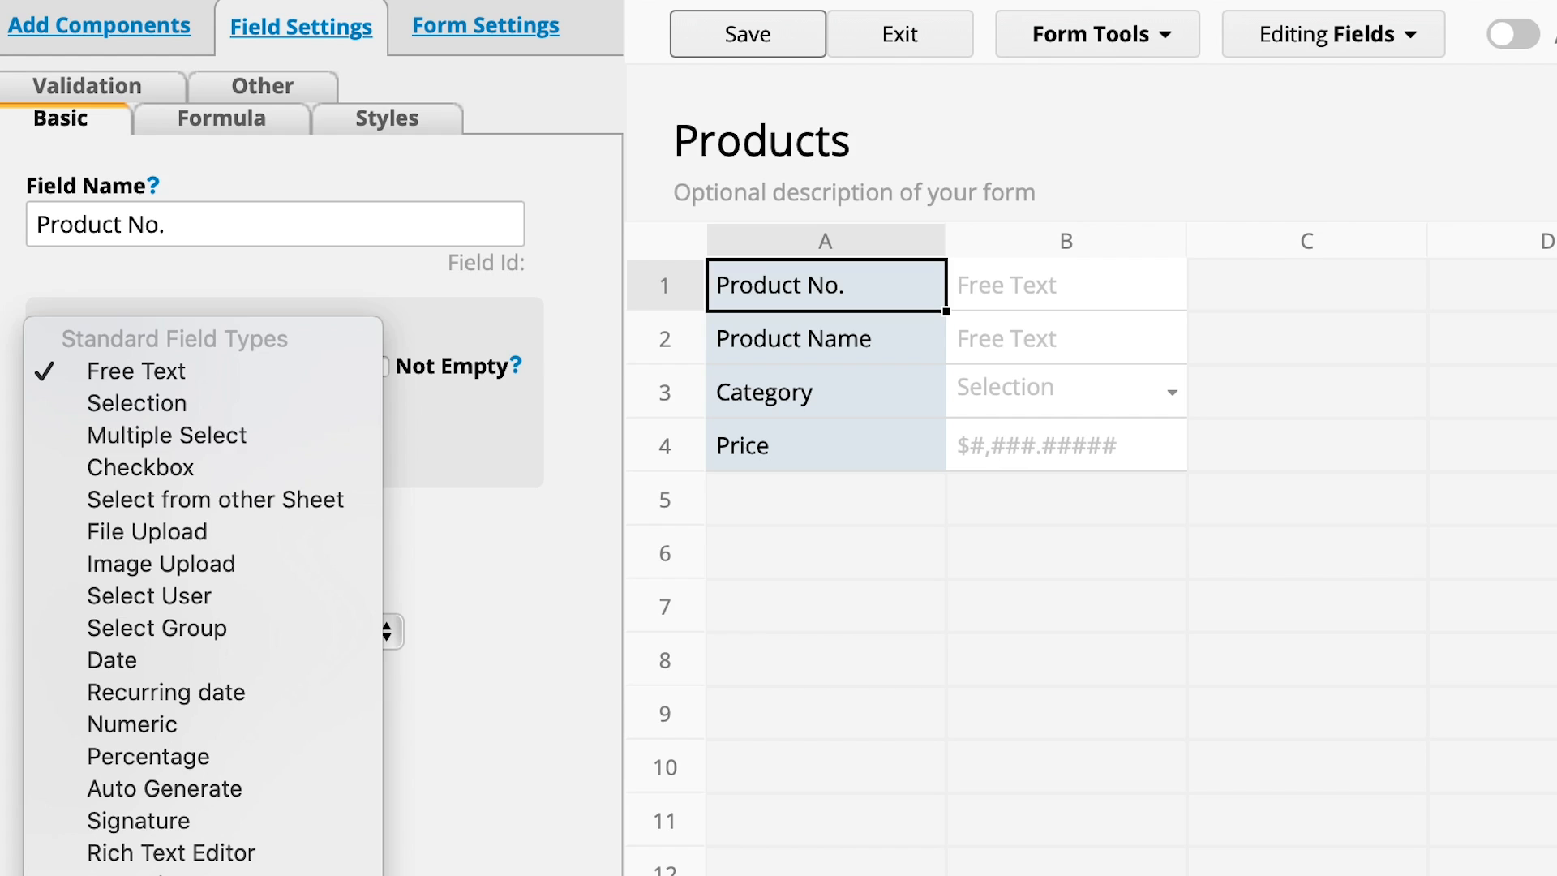
click(164, 788)
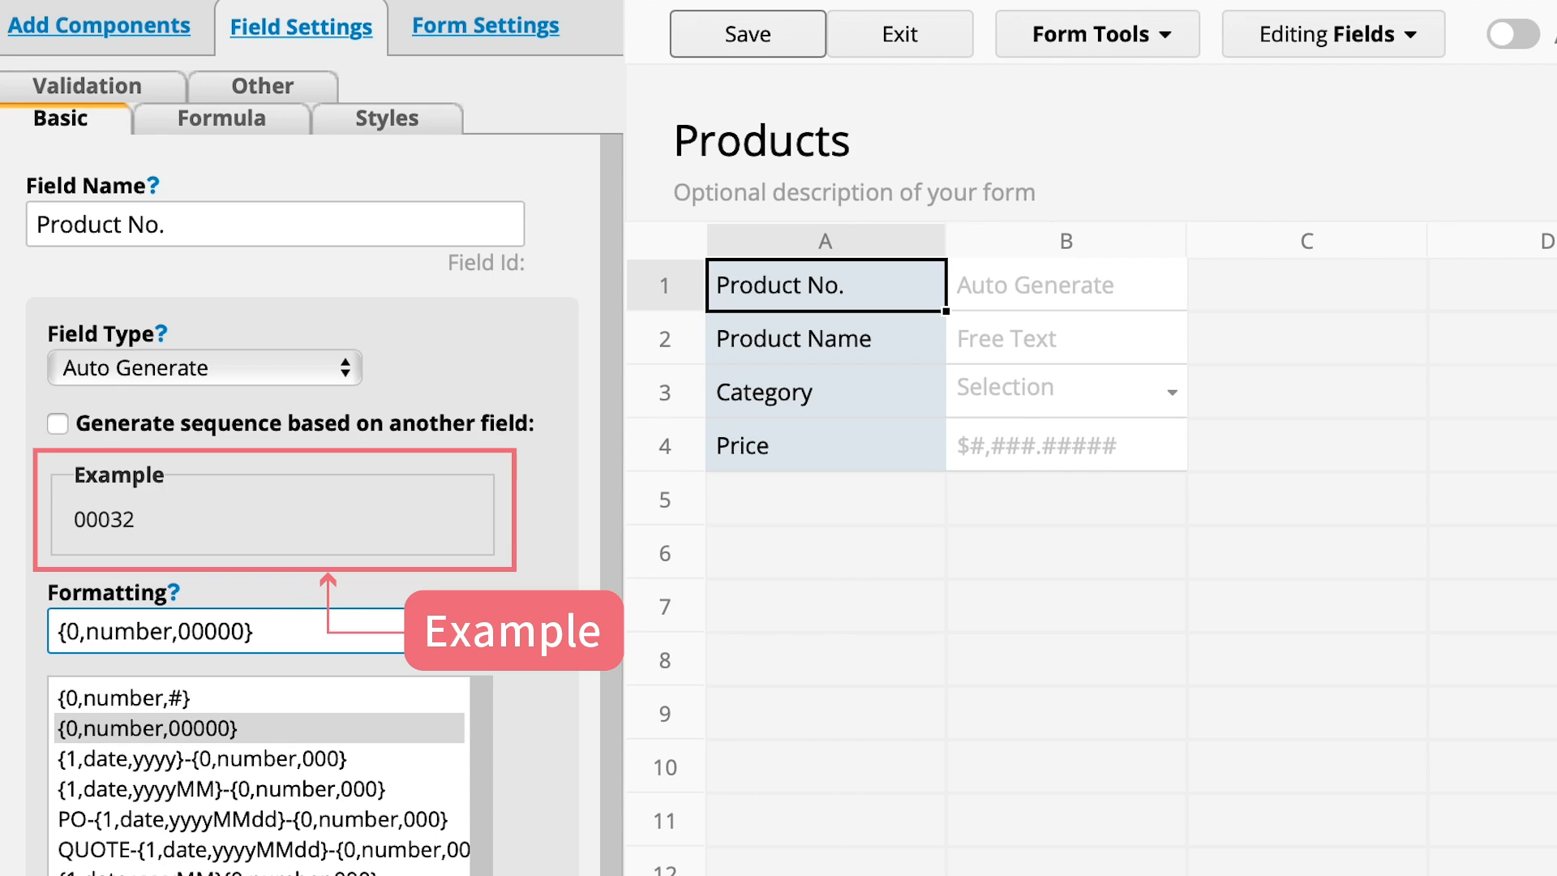
click(824, 339)
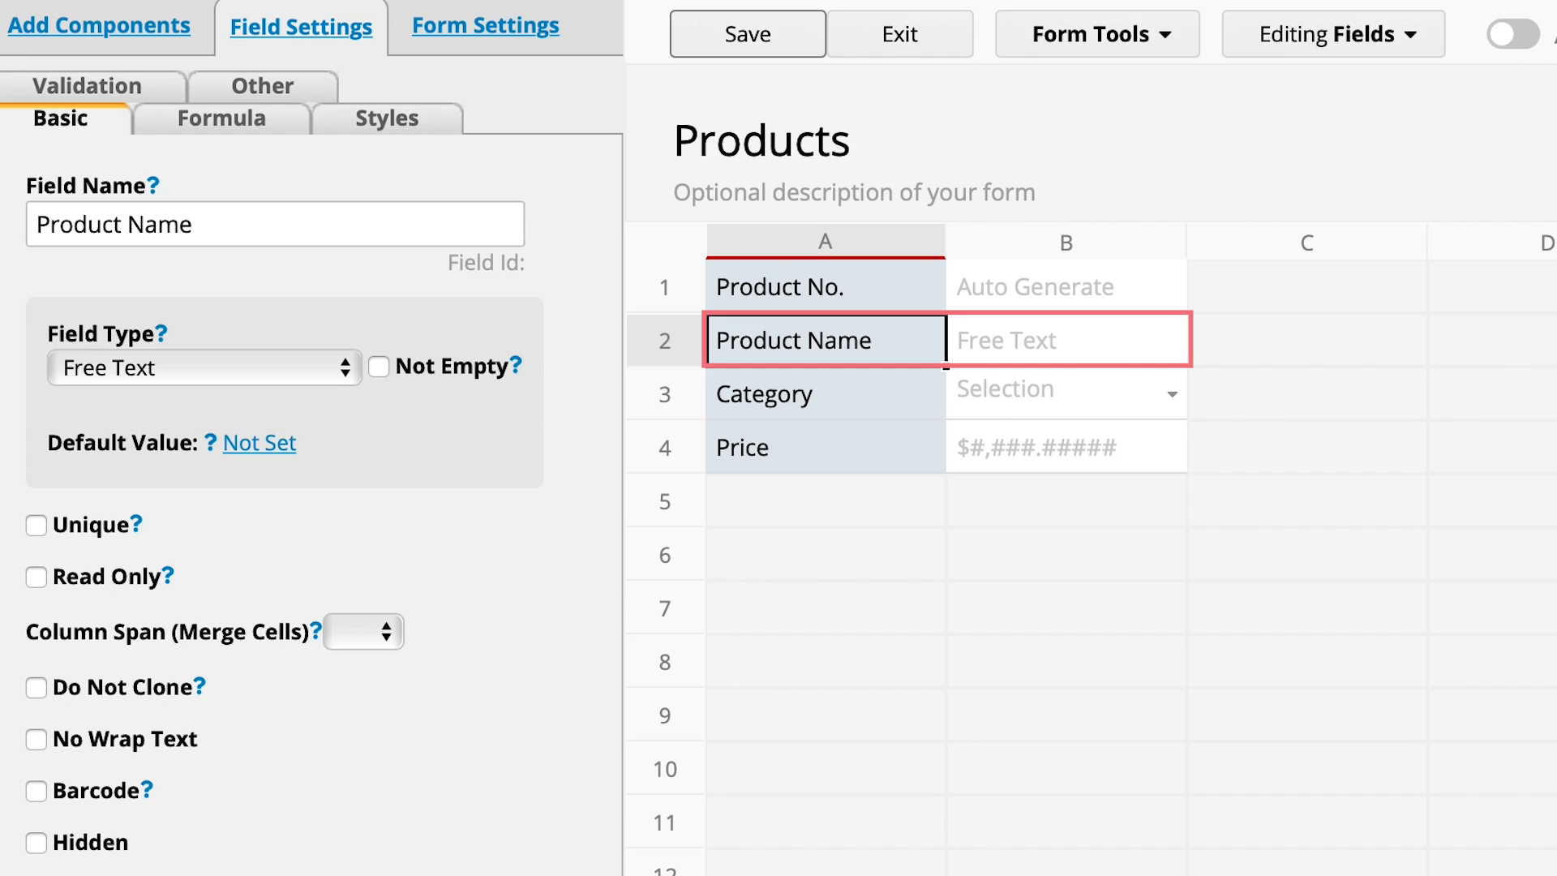
Enter Pens, Notebooks, Cards, Storage and Gifts as the Category field's choices
click(822, 393)
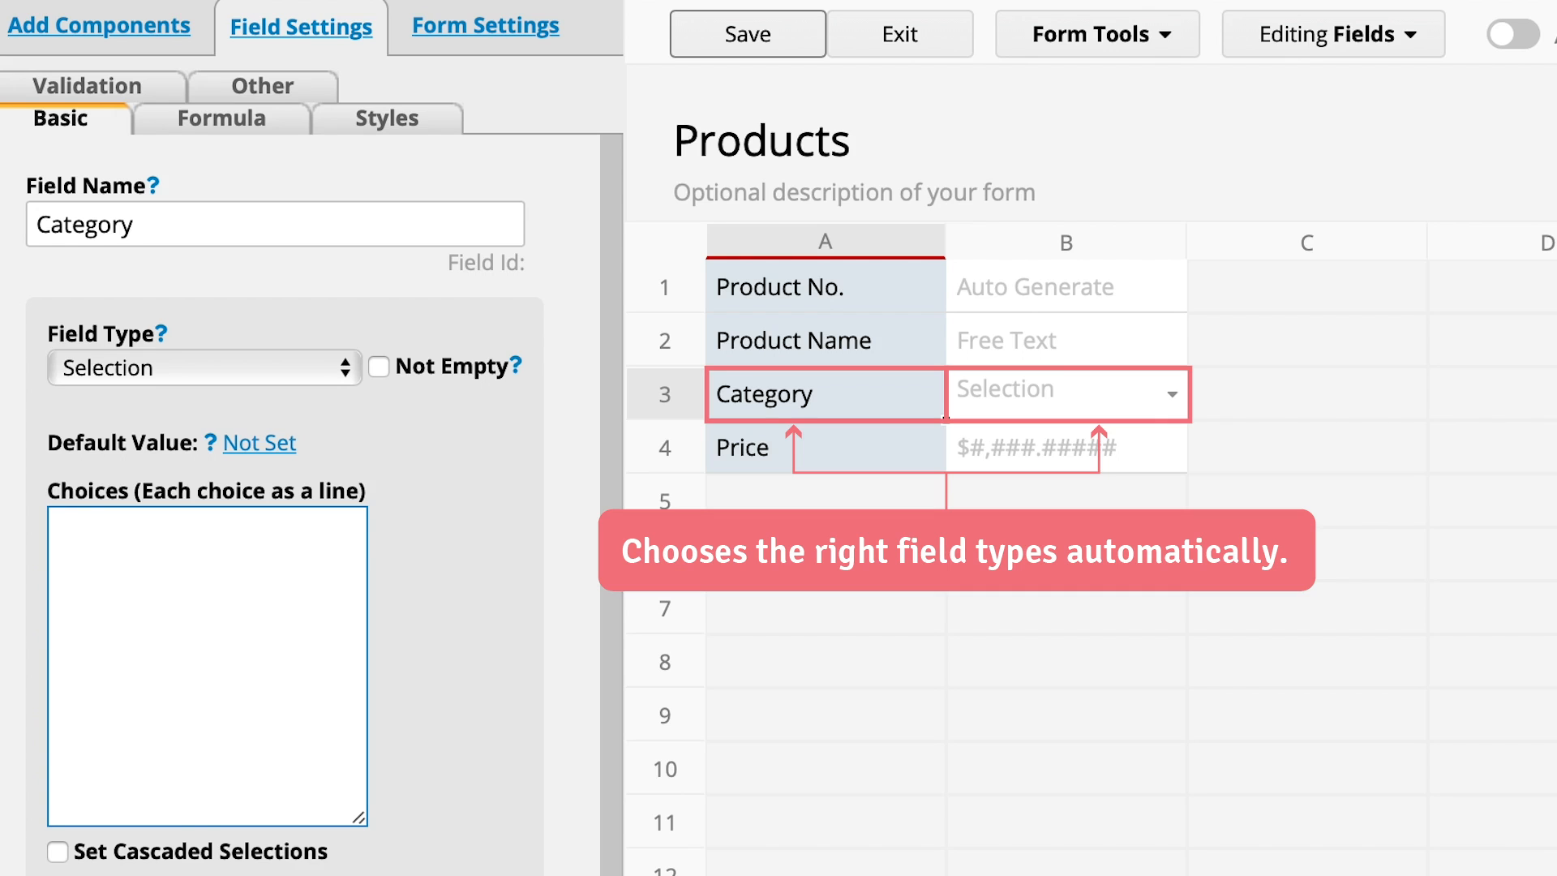
click(823, 393)
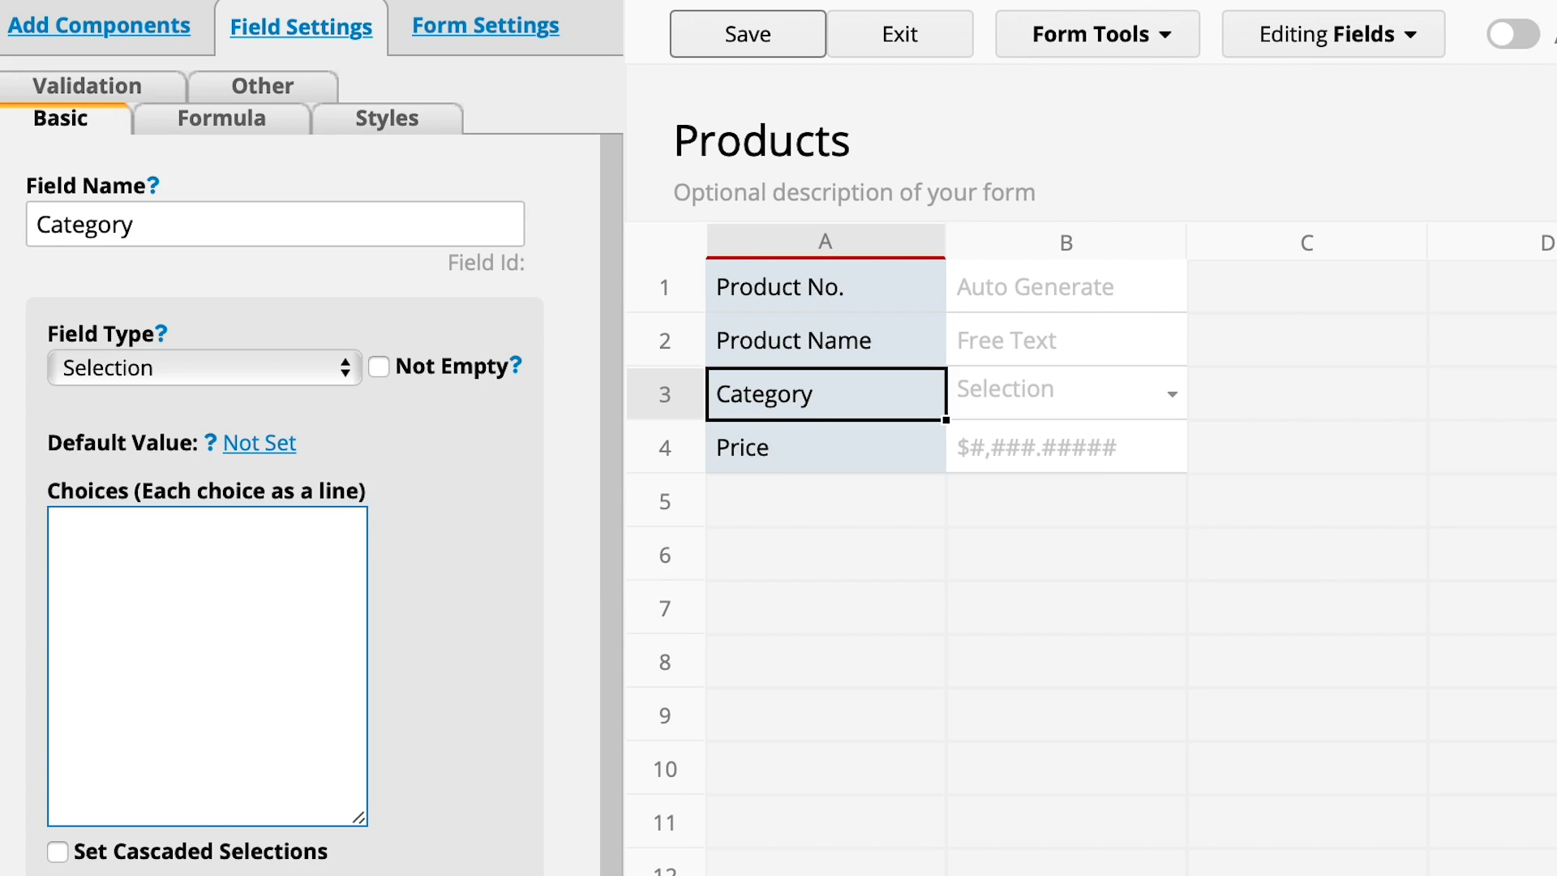
click(207, 665)
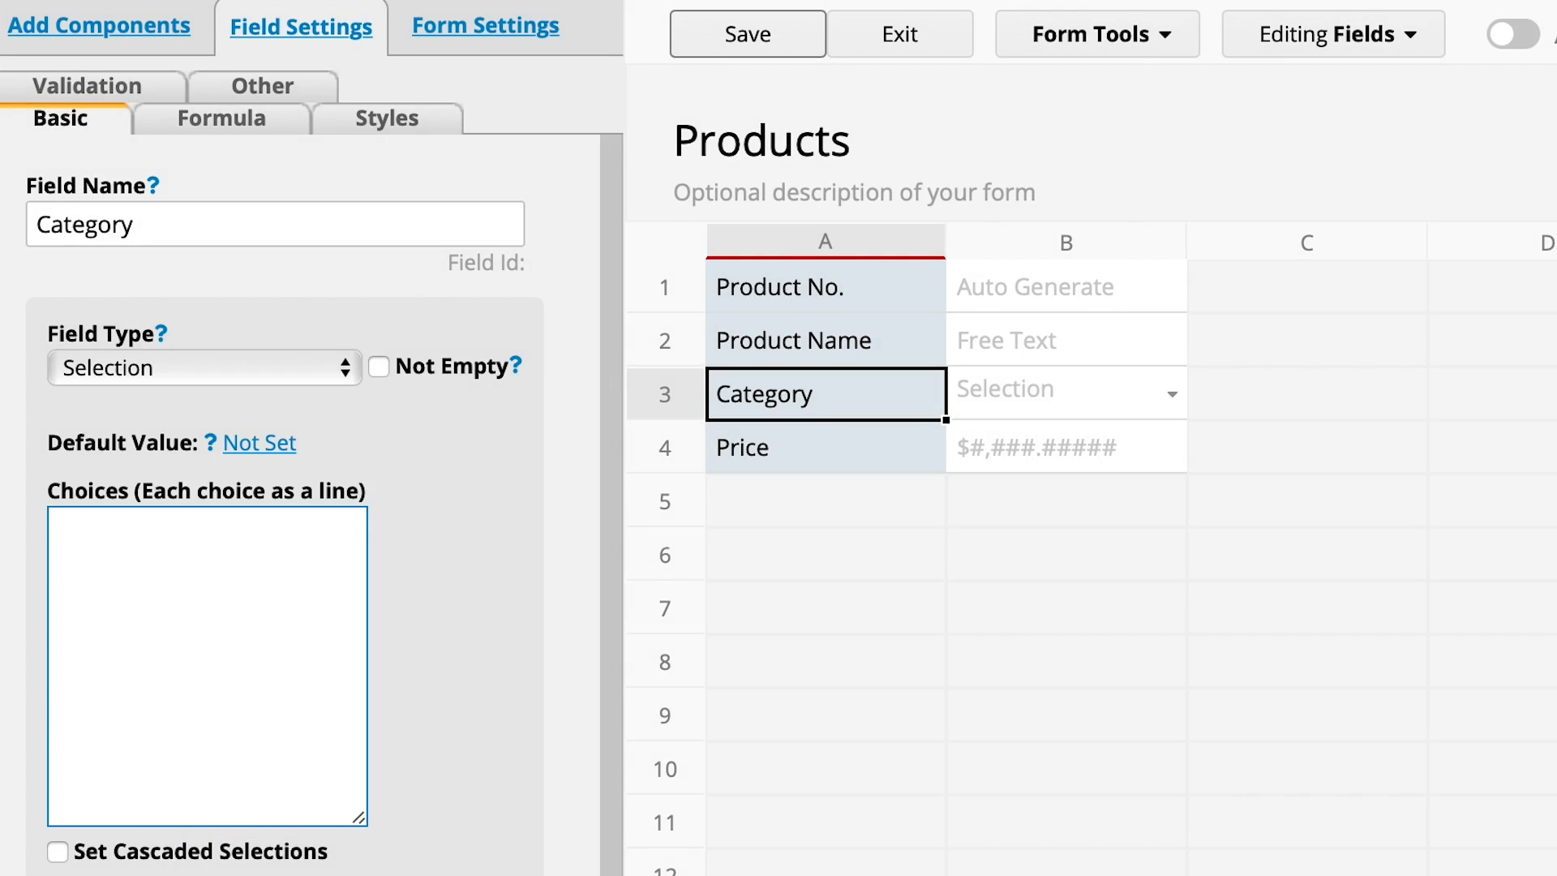
text(Pens)
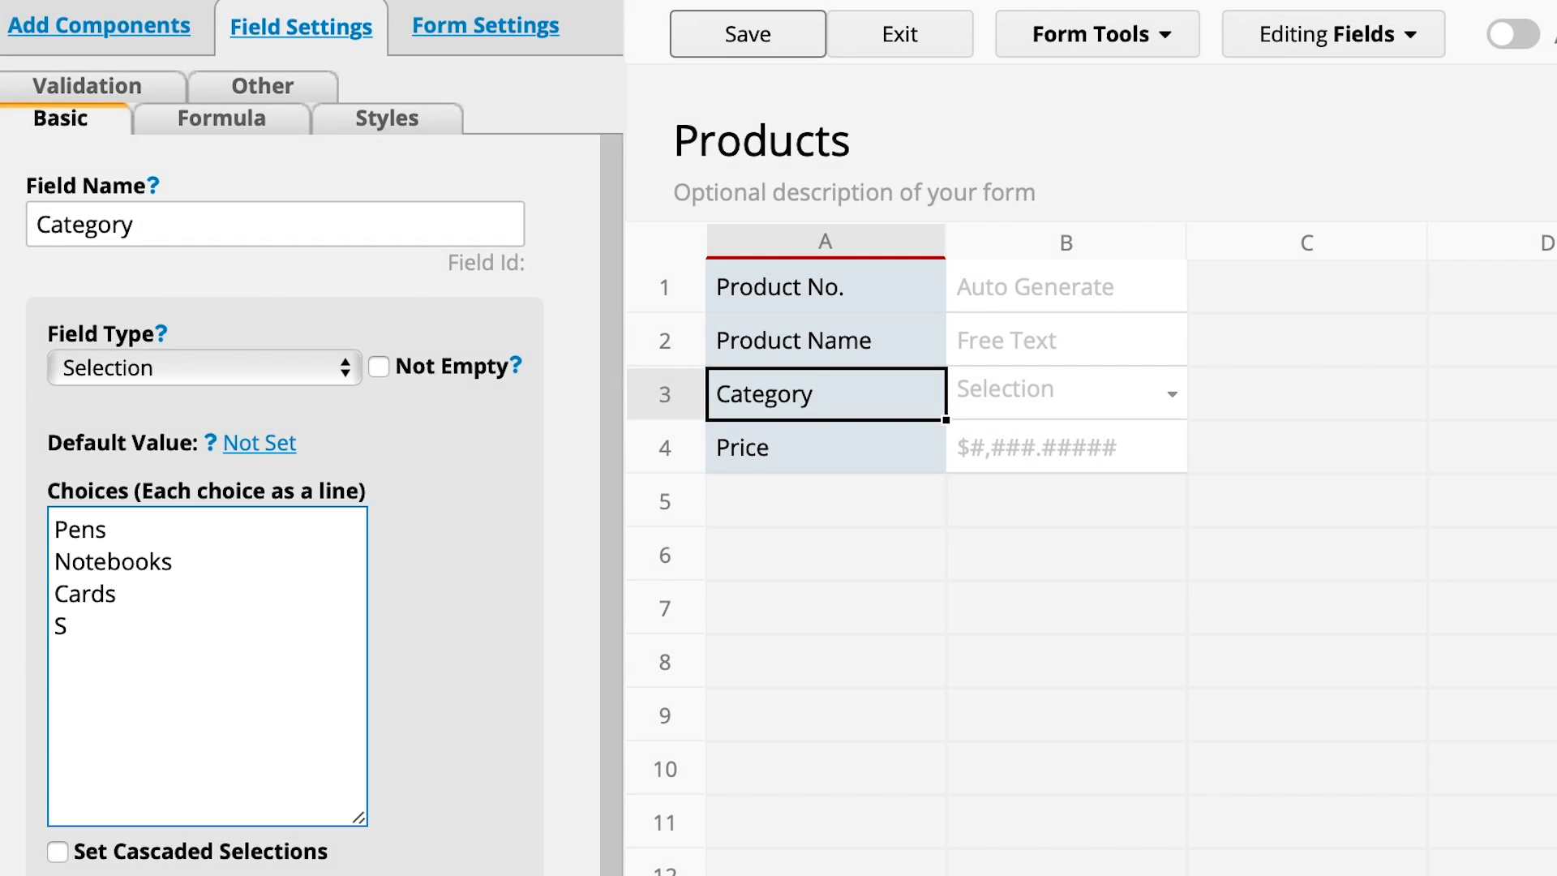
text(torage)
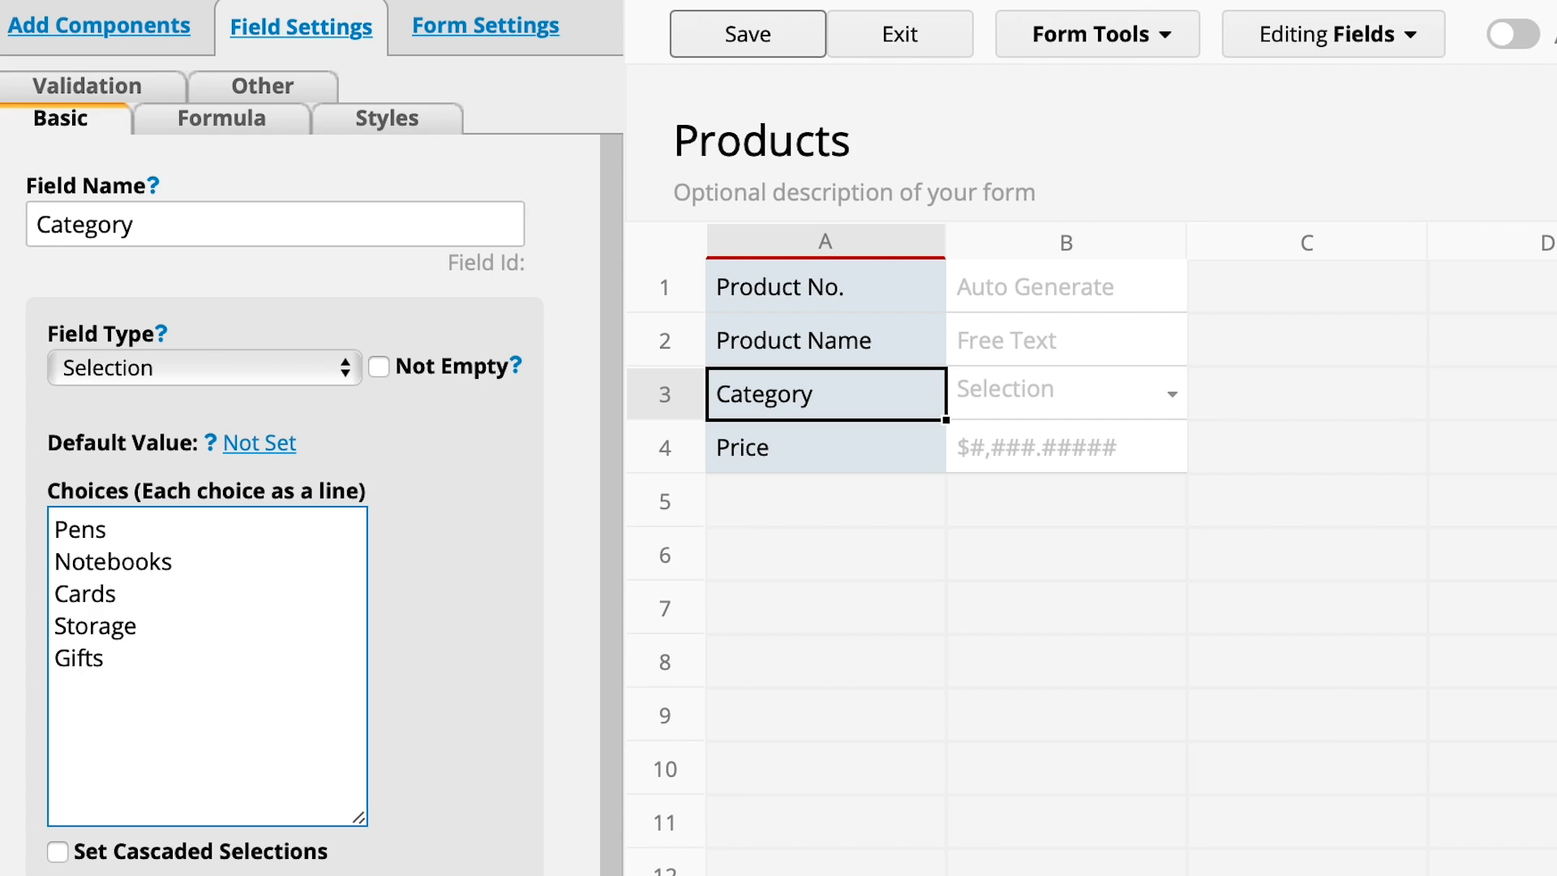
click(824, 448)
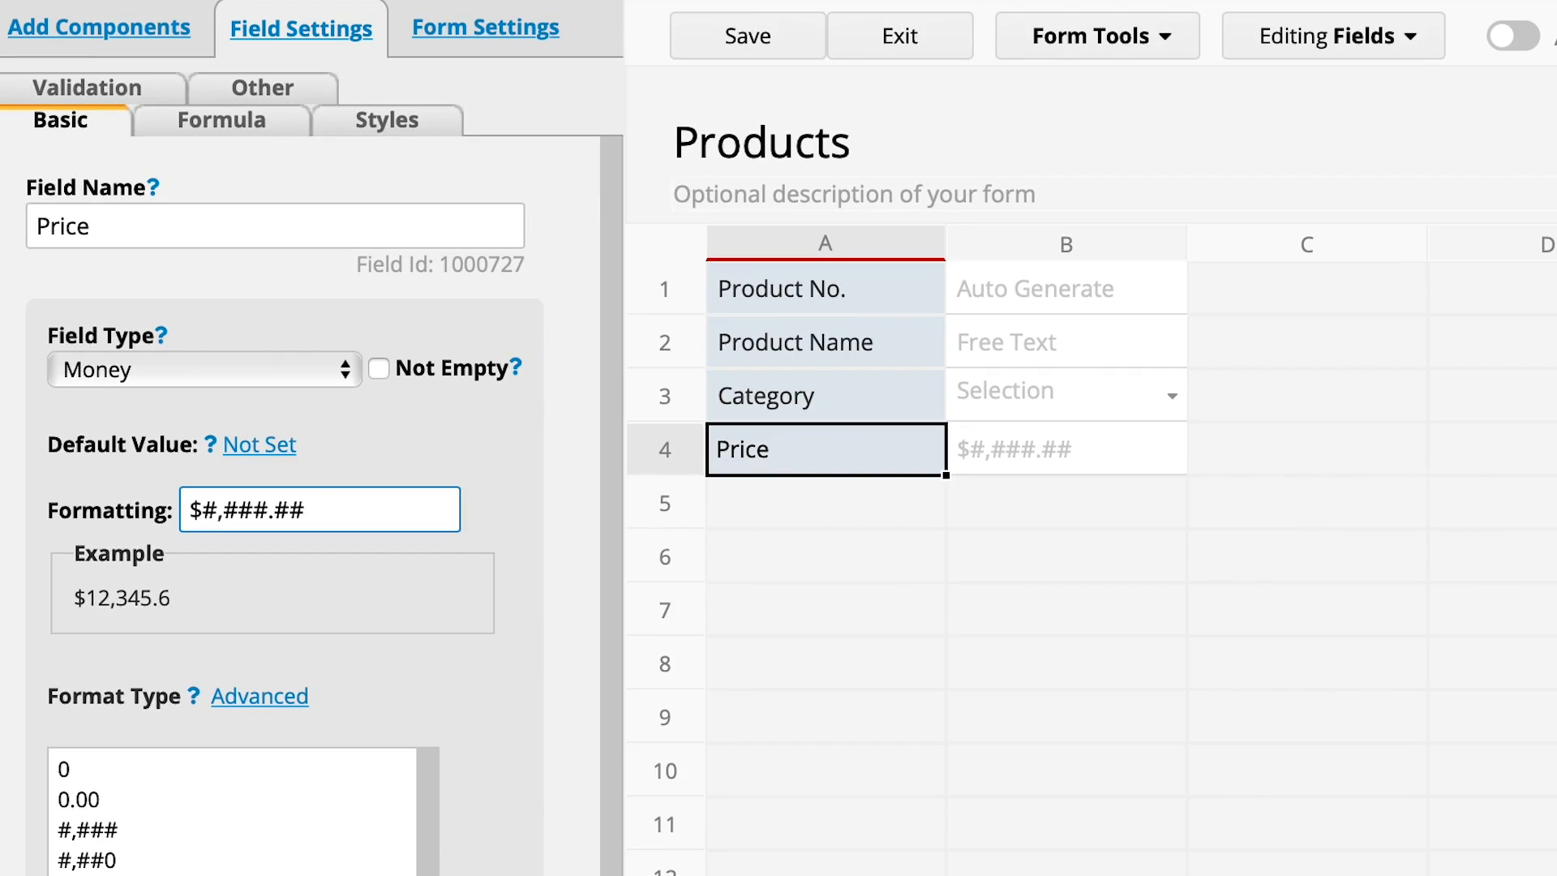
Save the Products form design and dismiss the saved confirmation
click(746, 35)
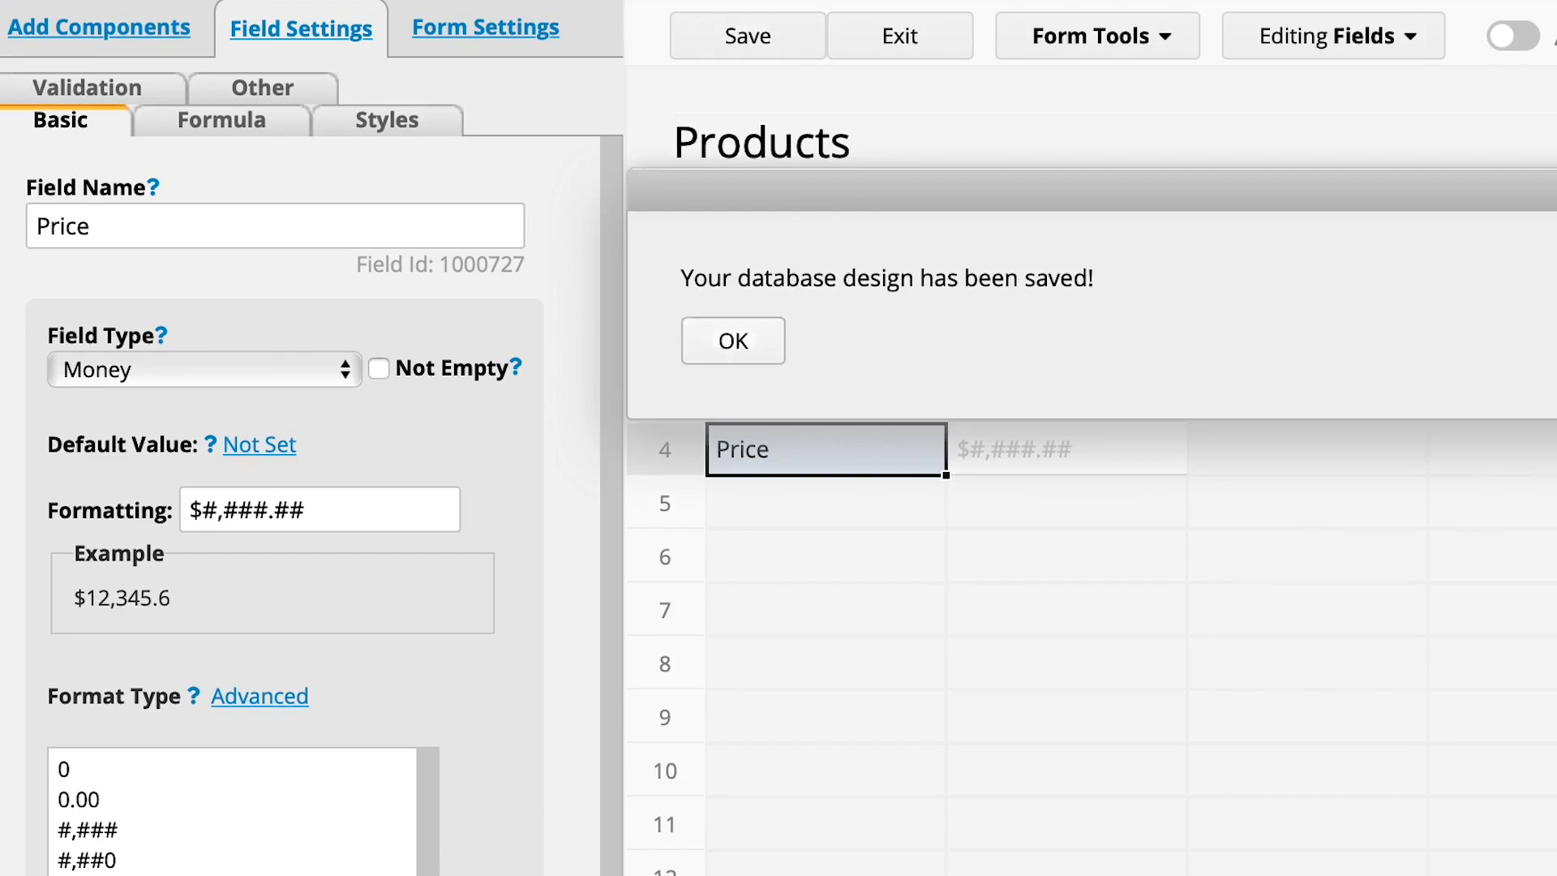
click(733, 341)
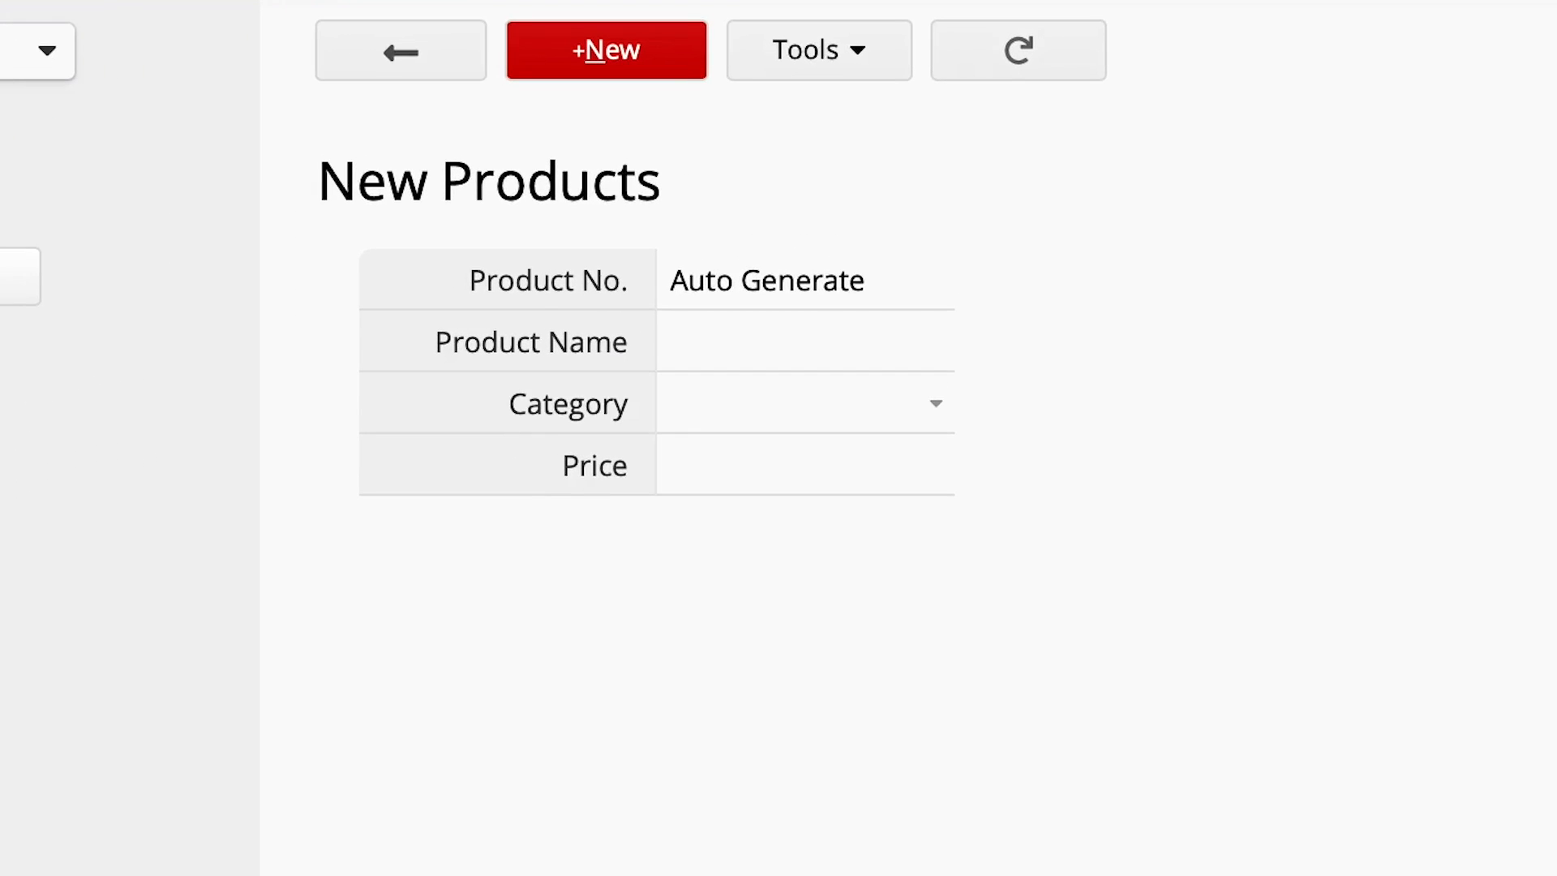
Enter 'A5 green dotted notebook', category Notebooks, price 10.99, and save the record
click(603, 50)
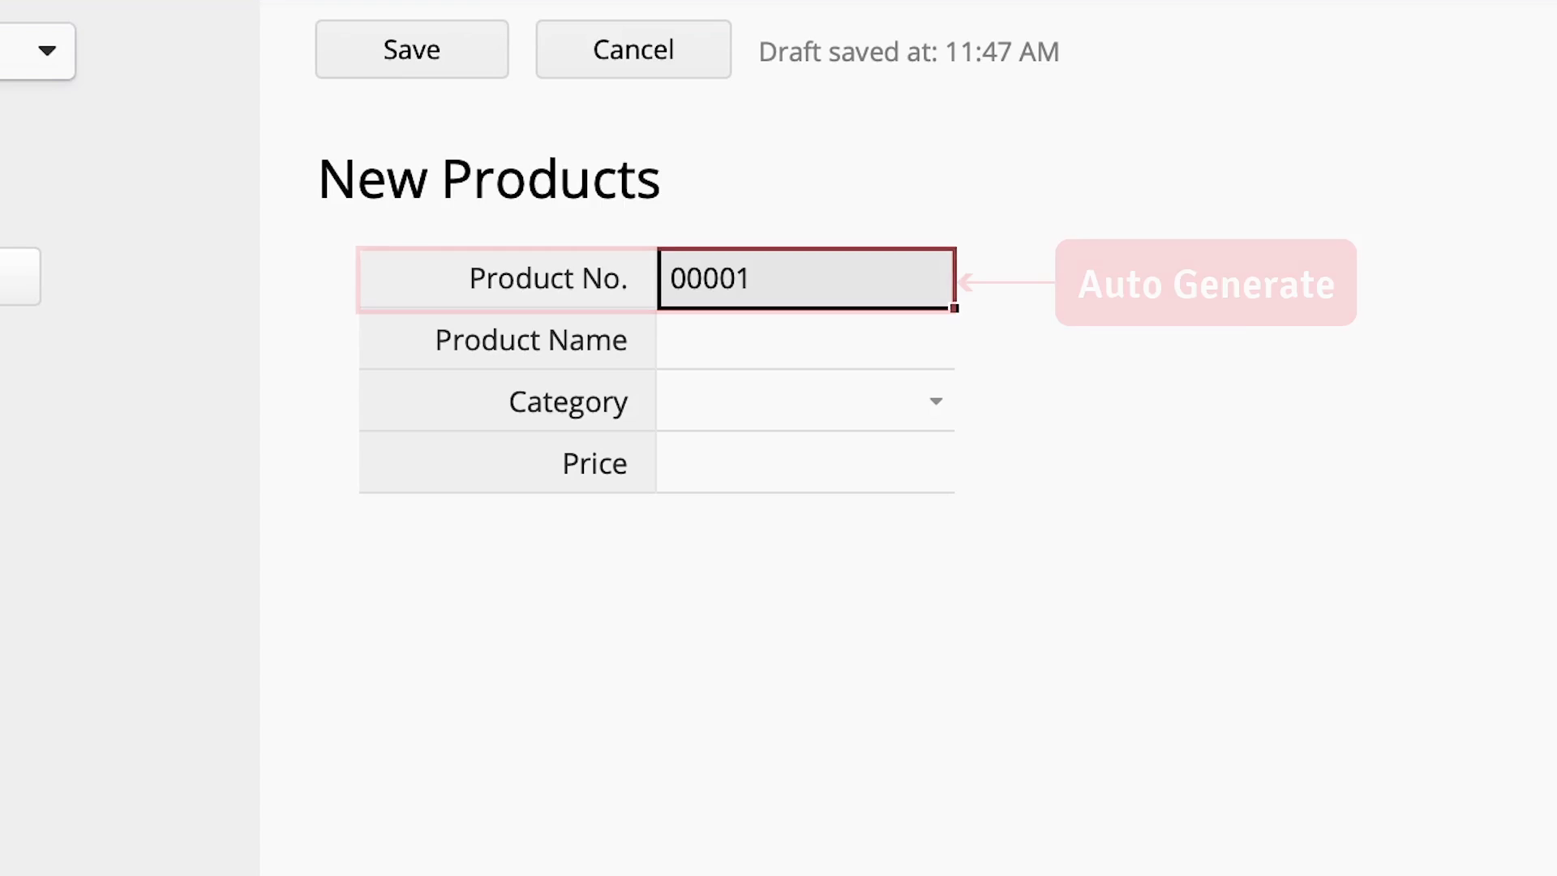
text(A5 green d)
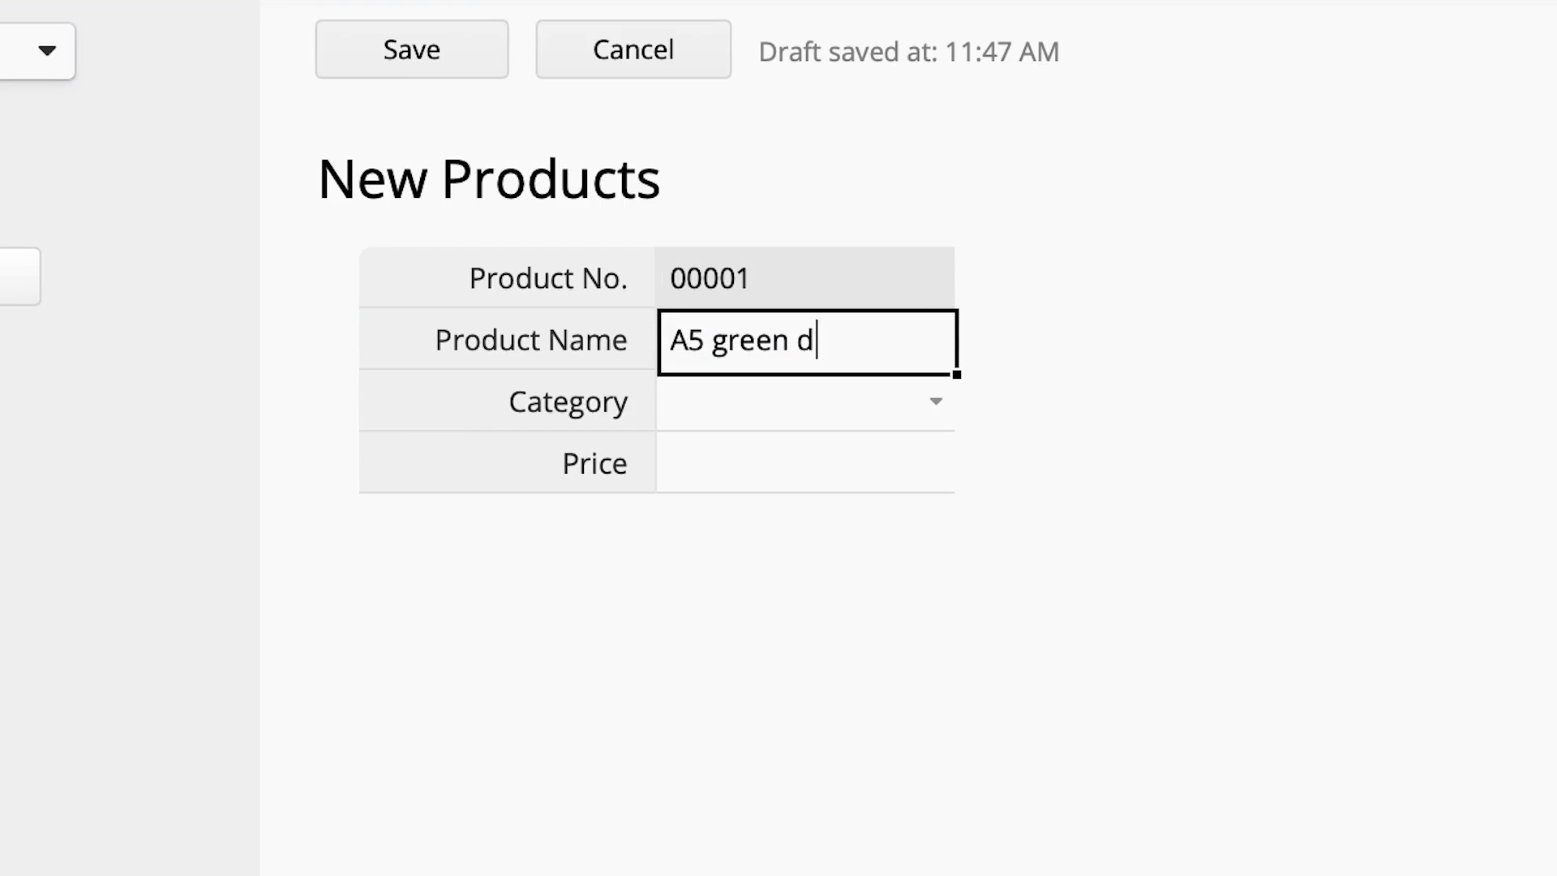
click(805, 429)
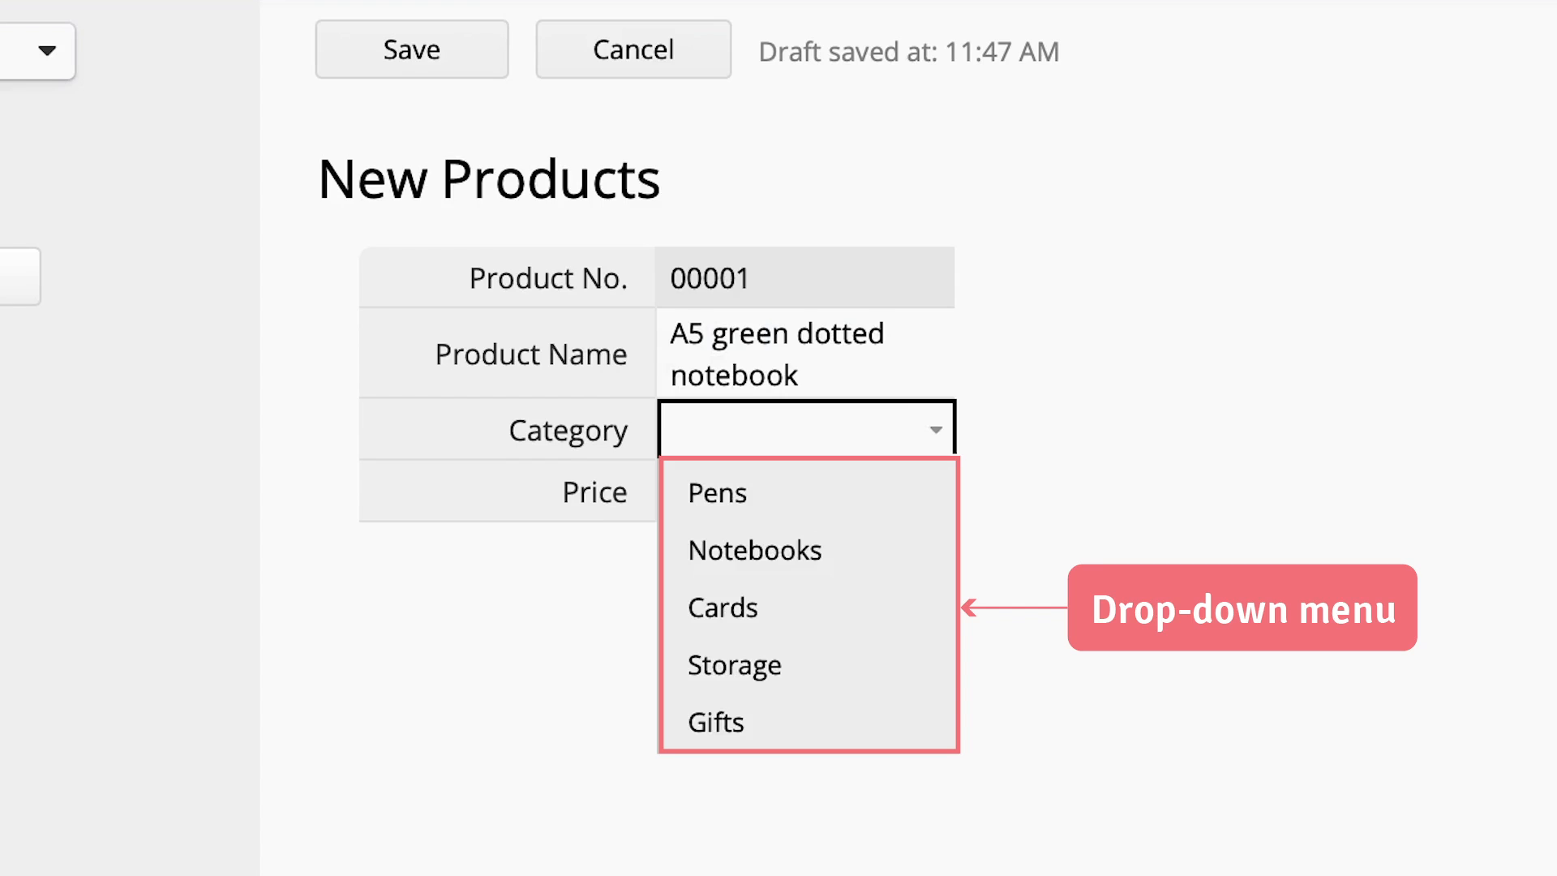
click(753, 550)
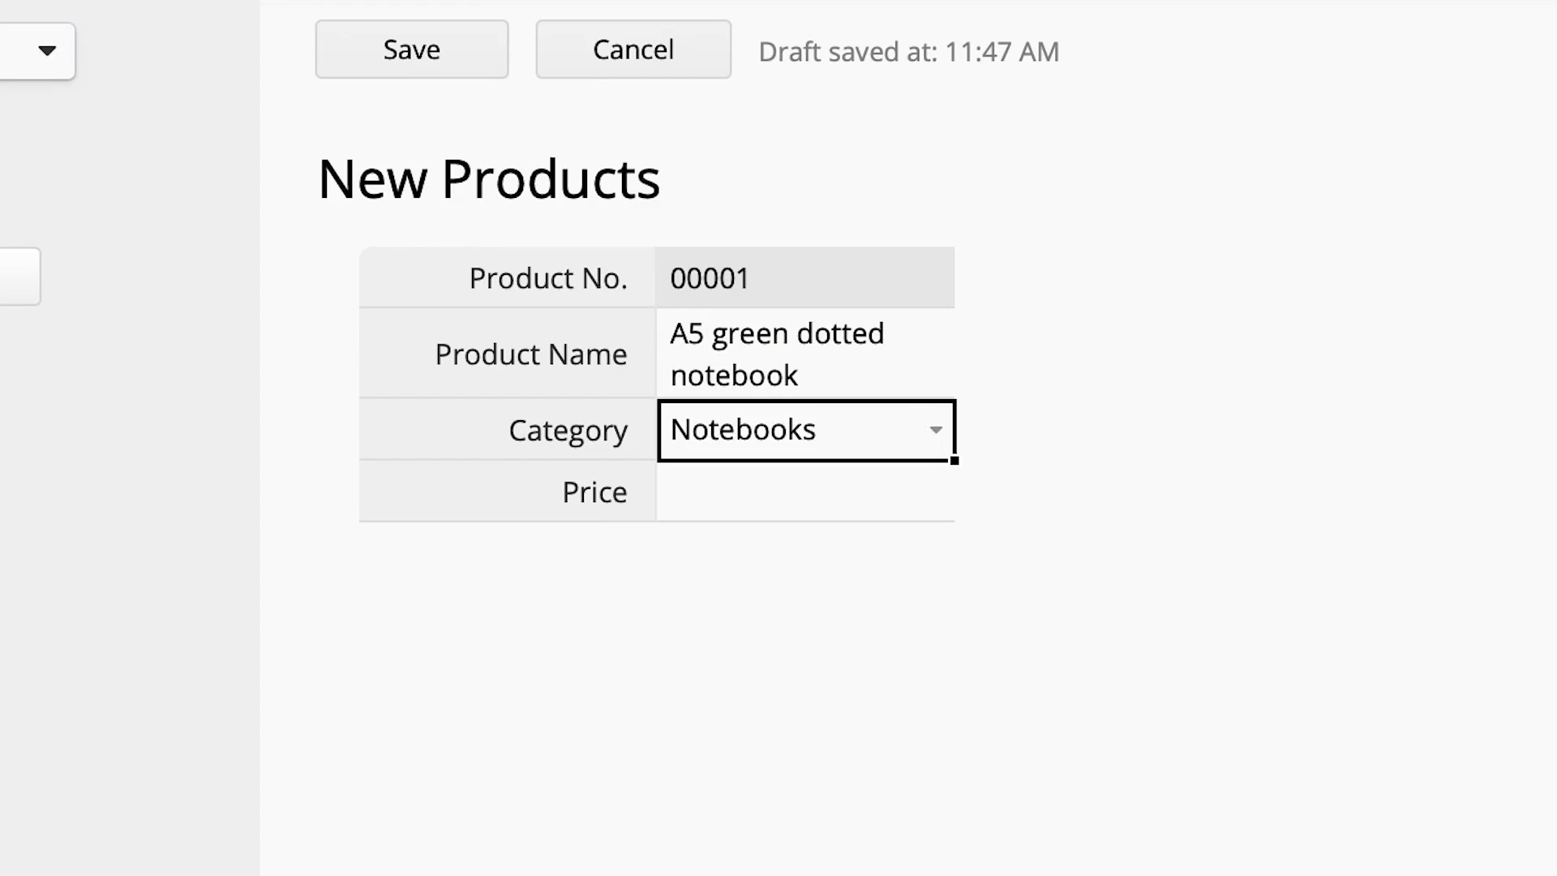
text(10.99)
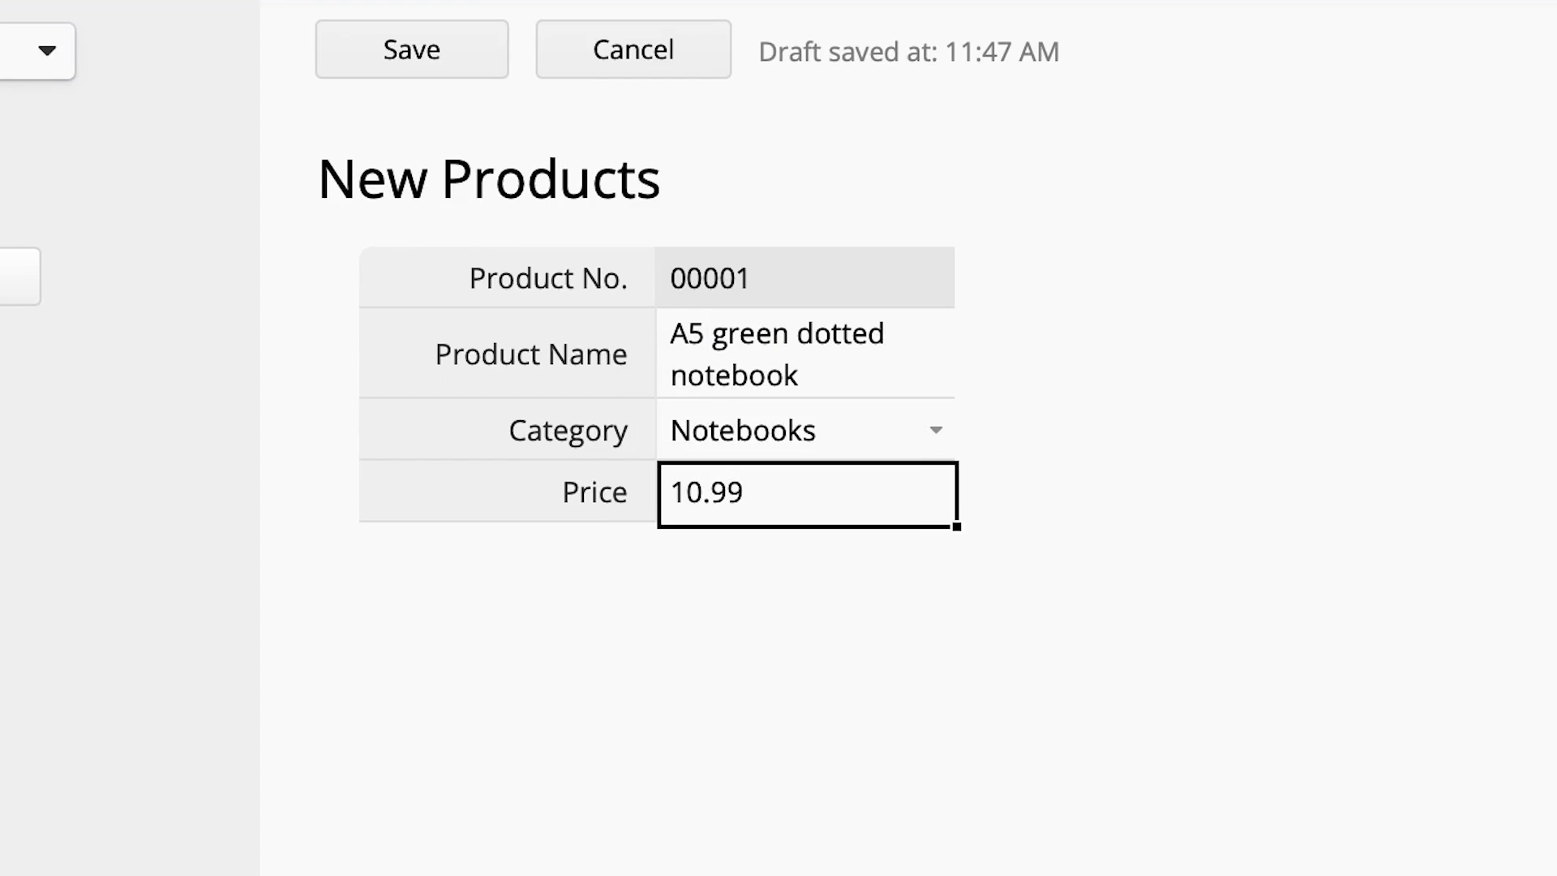
click(411, 49)
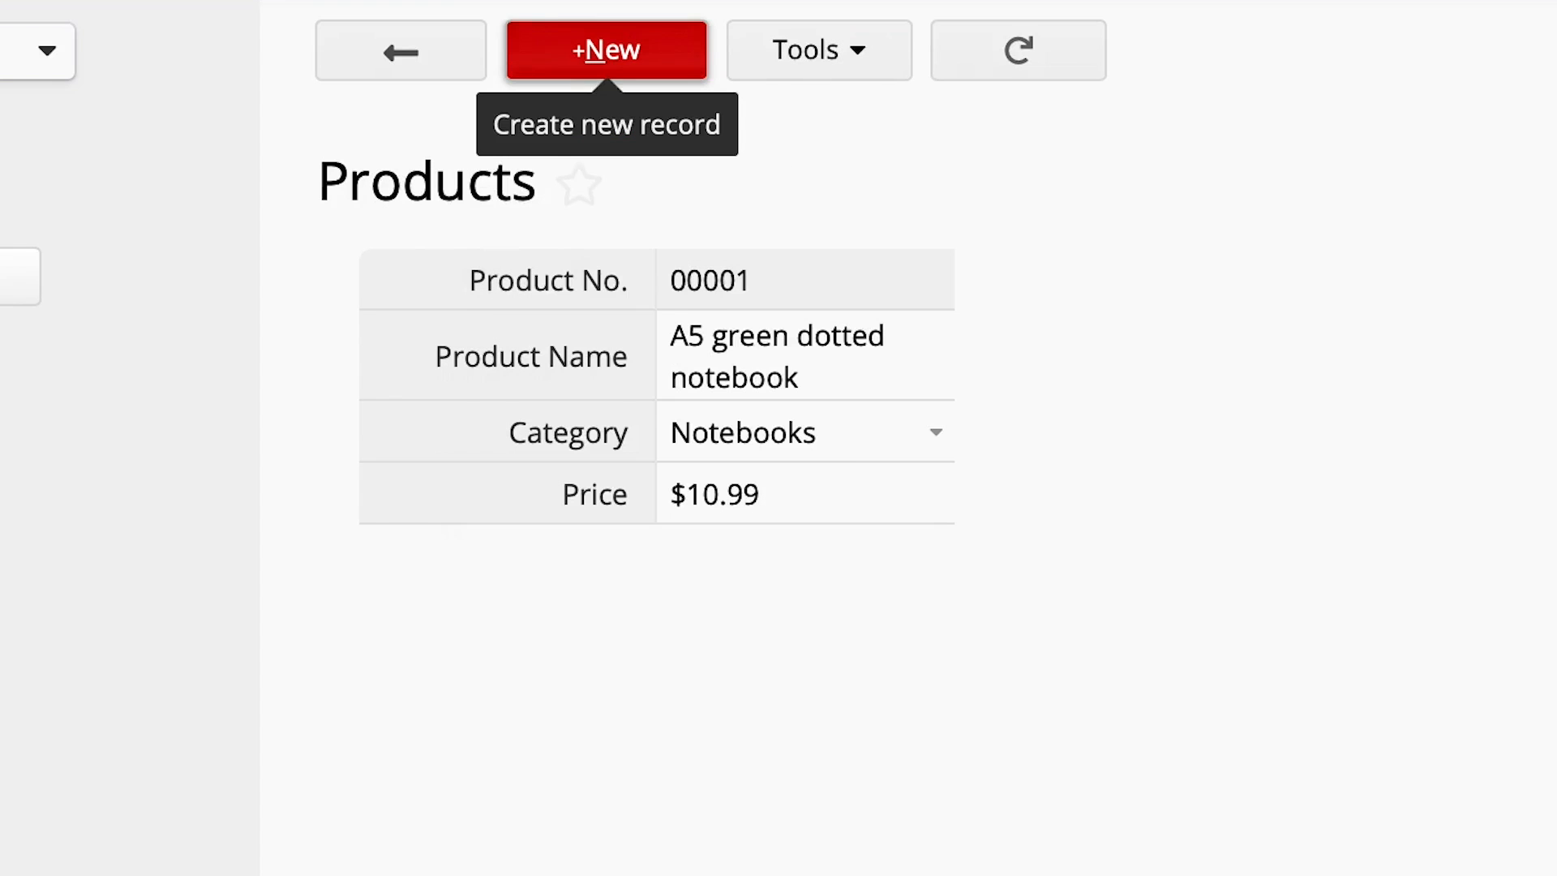
click(606, 50)
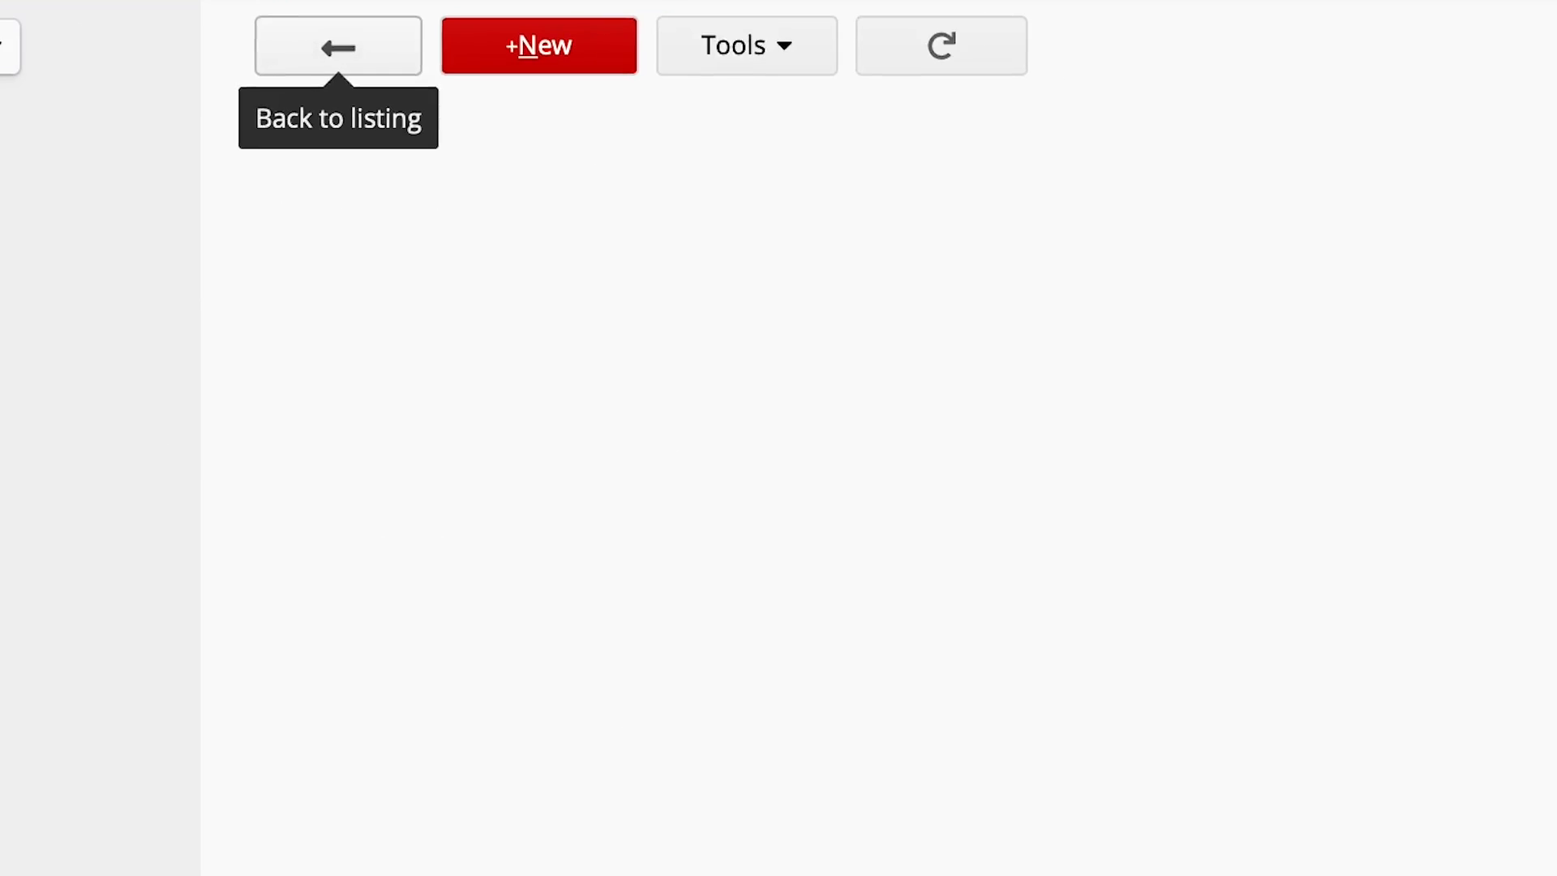
Go back to the Products listing showing records 00001 through 00005
click(338, 45)
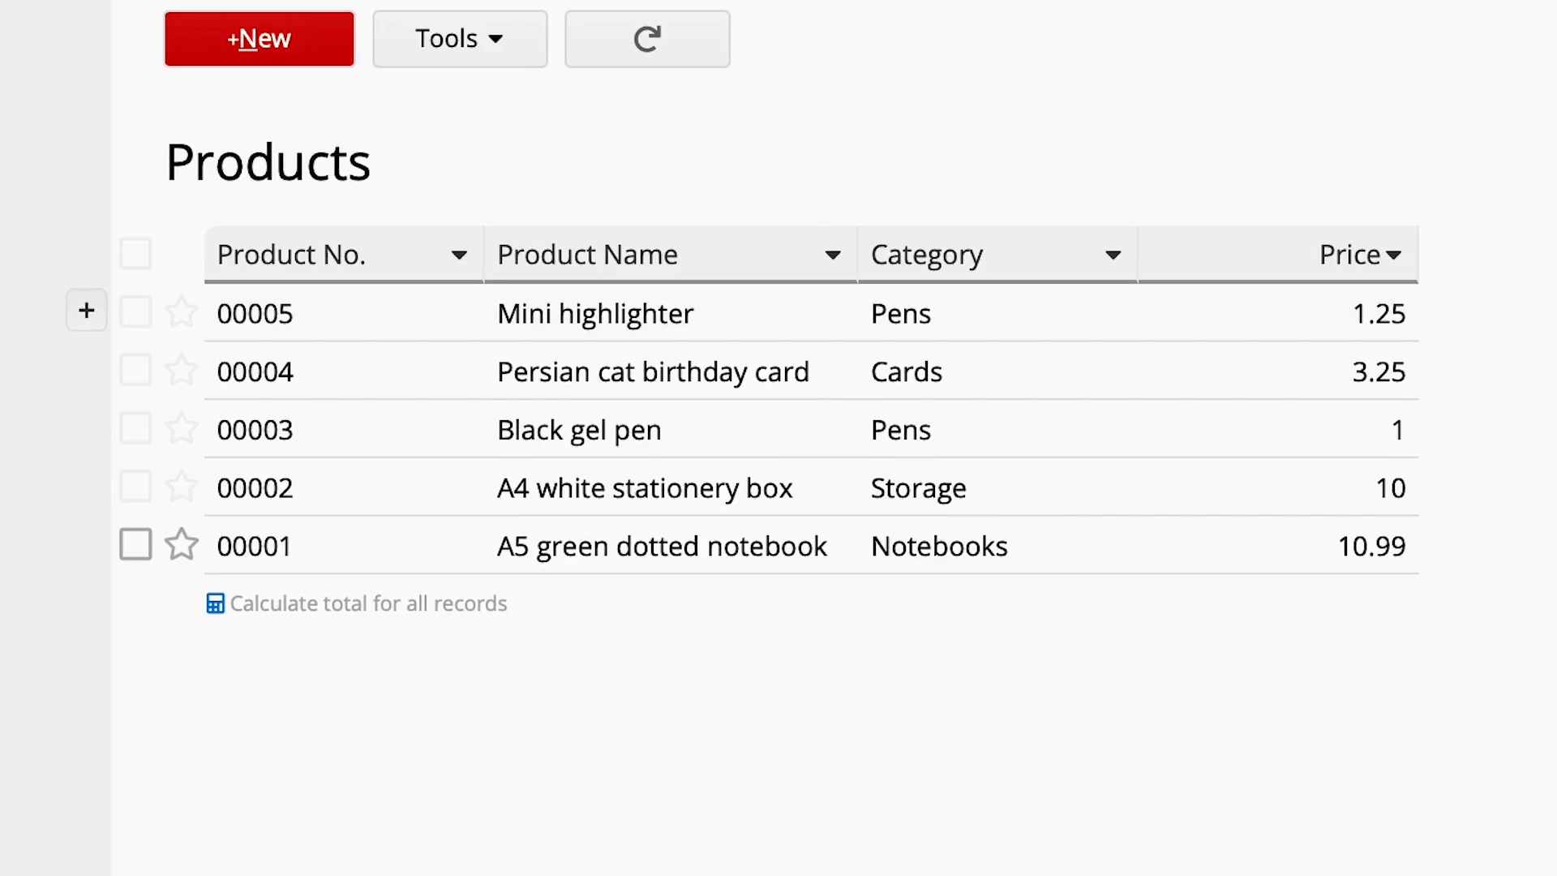